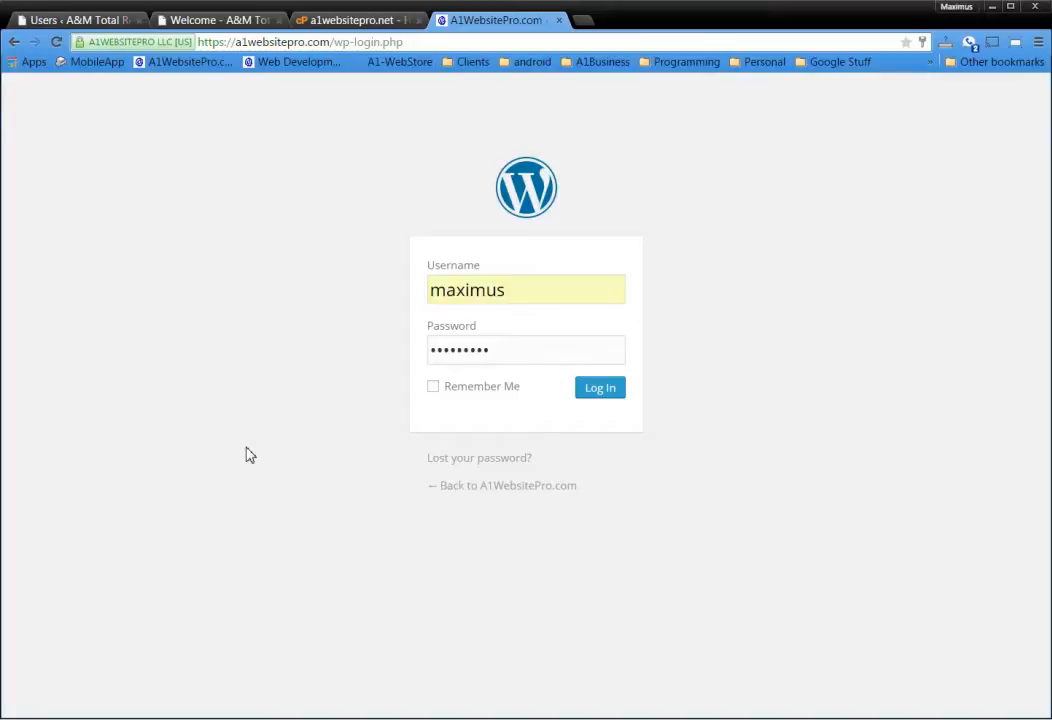
pyautogui.moveTo(242, 418)
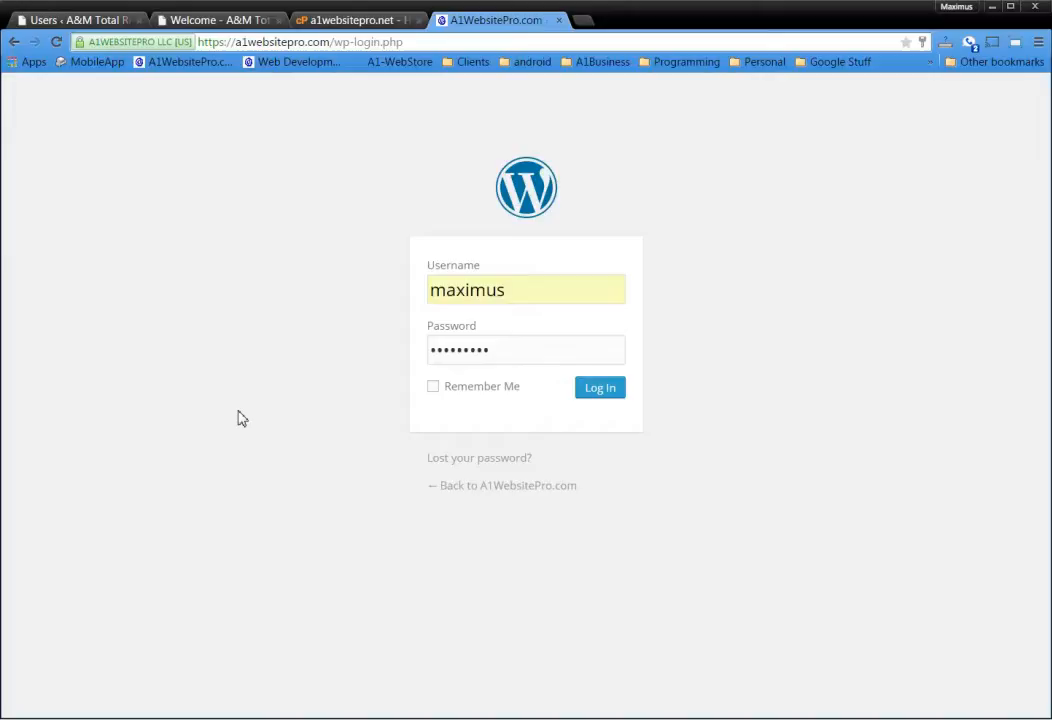
pyautogui.moveTo(843, 356)
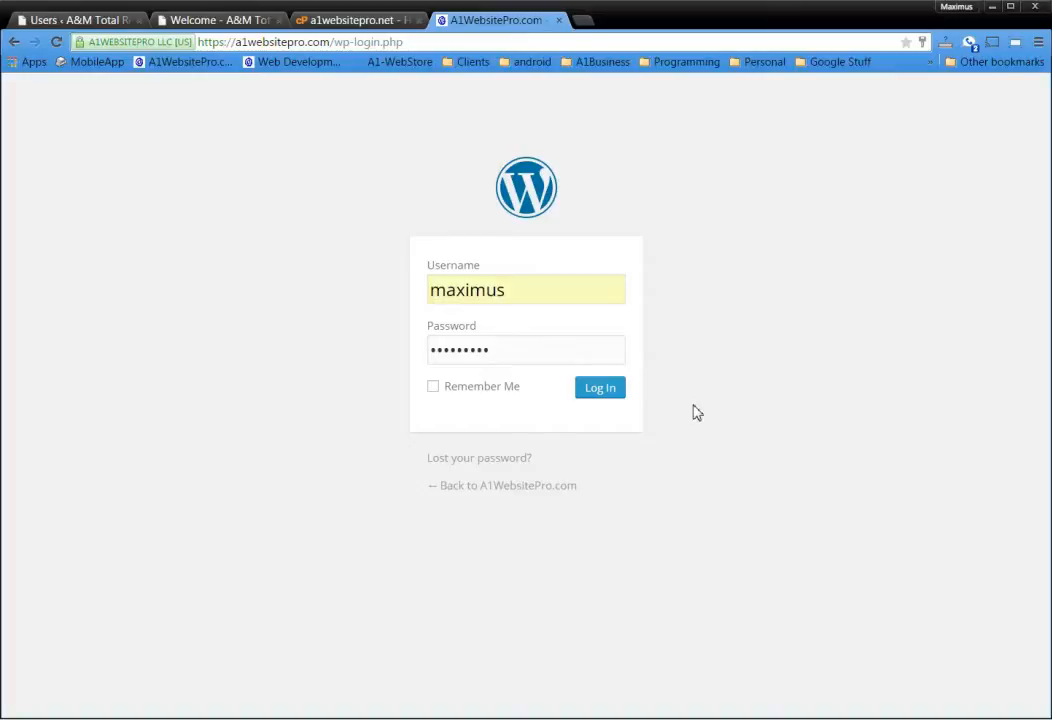
pyautogui.moveTo(703, 409)
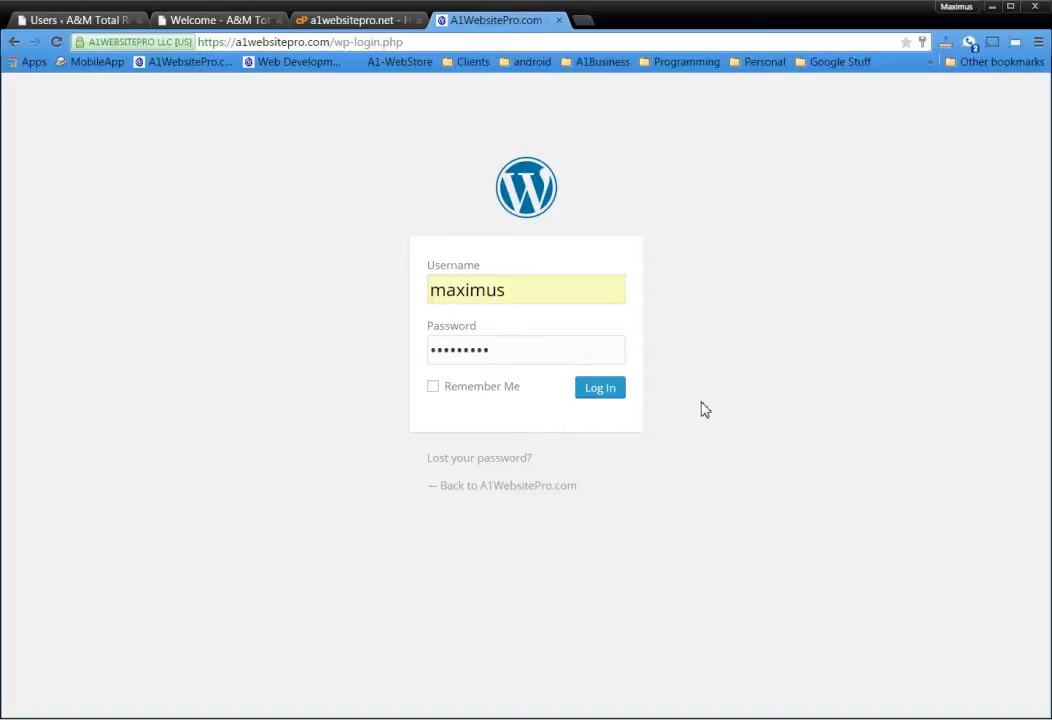
pyautogui.moveTo(718, 397)
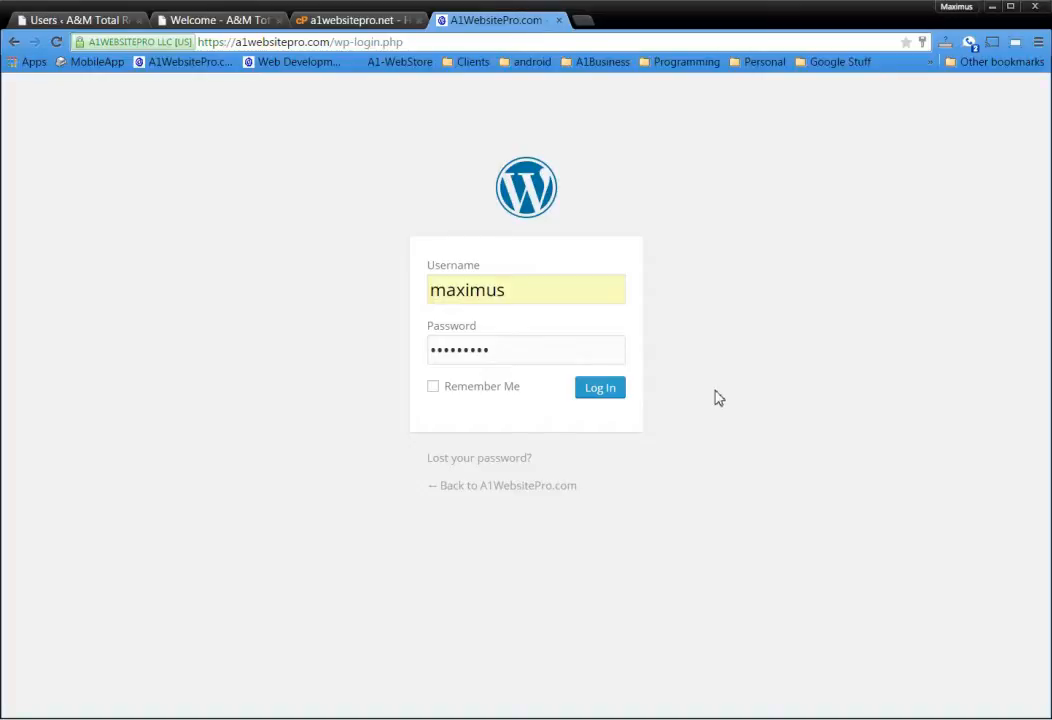
pyautogui.moveTo(235, 344)
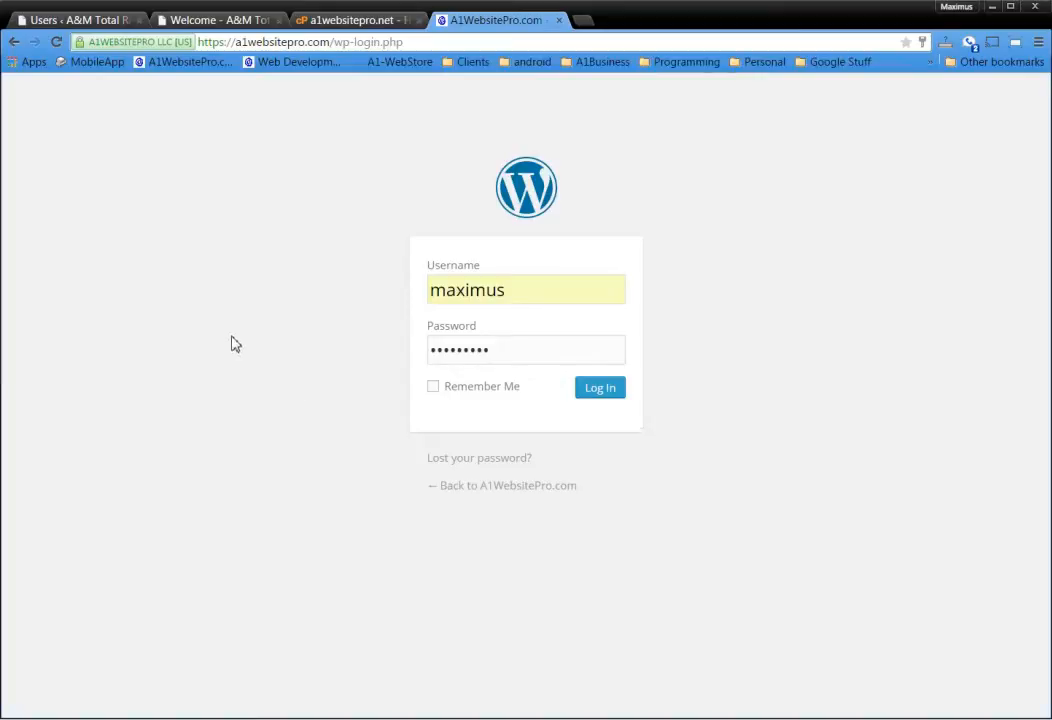
pyautogui.moveTo(230, 338)
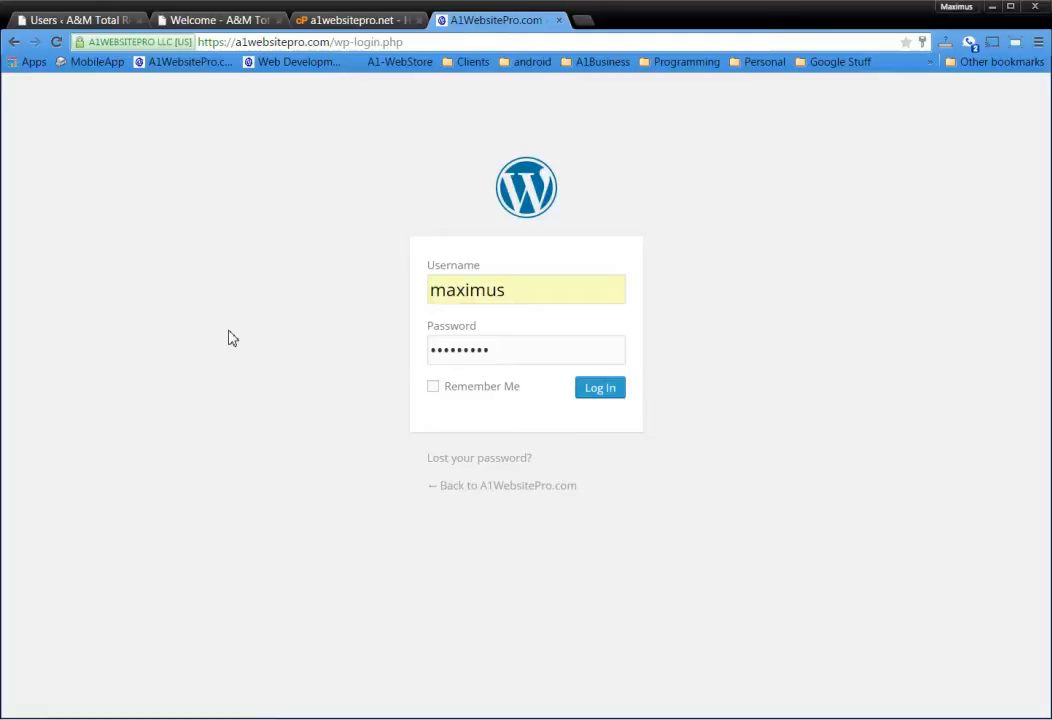
pyautogui.moveTo(190, 348)
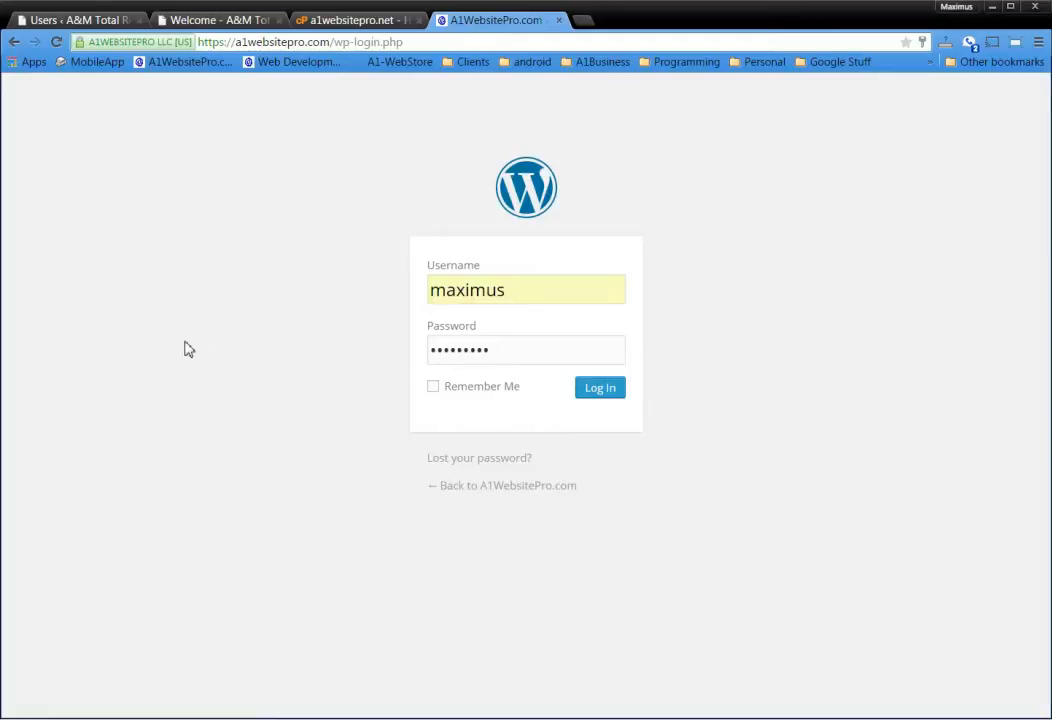
pyautogui.moveTo(548, 480)
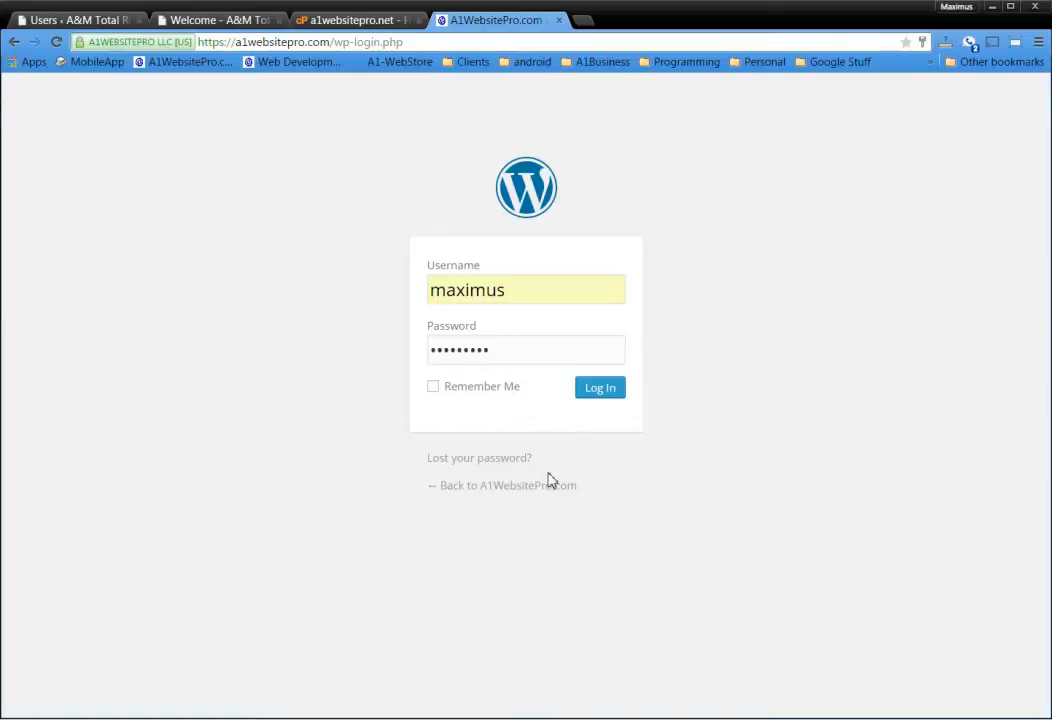
pyautogui.moveTo(290, 386)
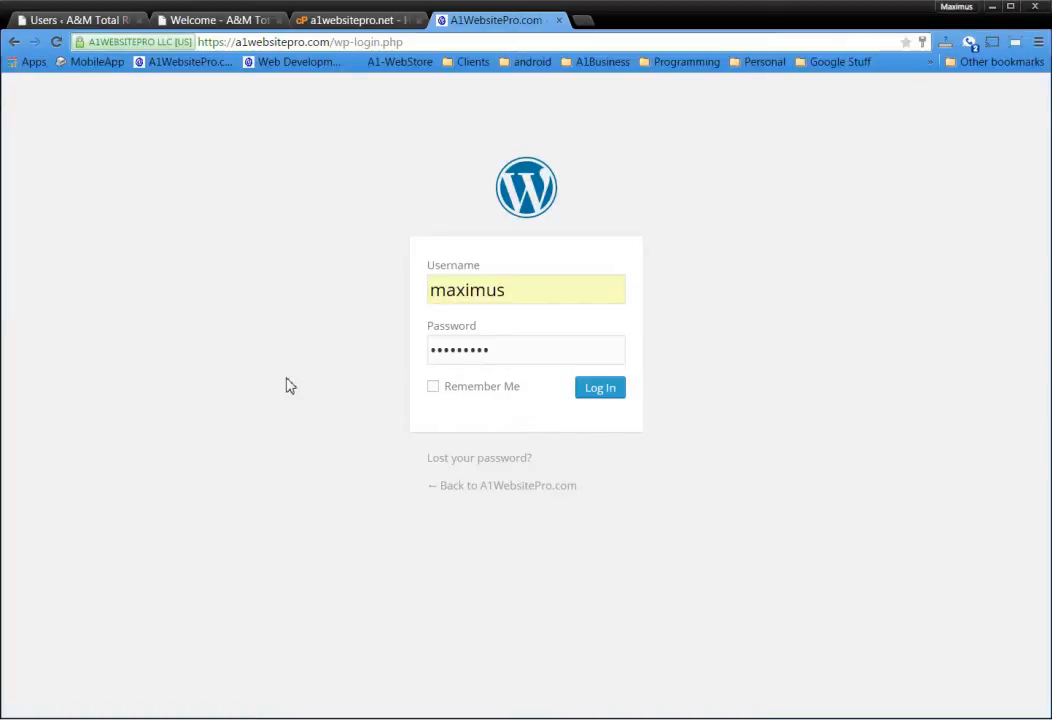
pyautogui.moveTo(479, 462)
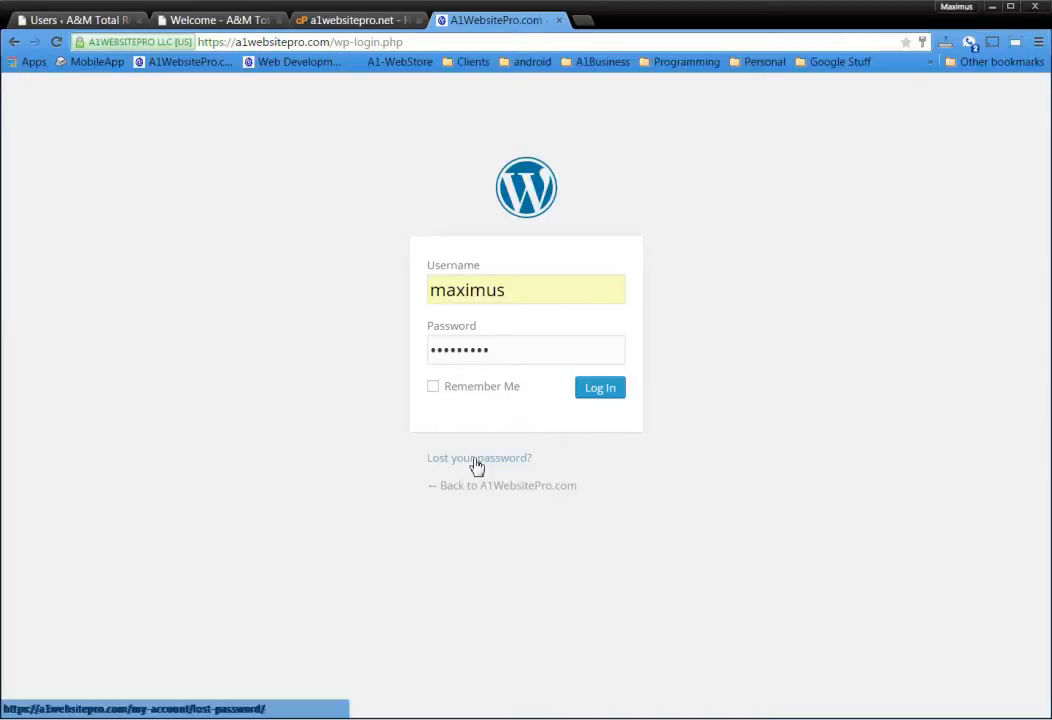
pyautogui.moveTo(351, 453)
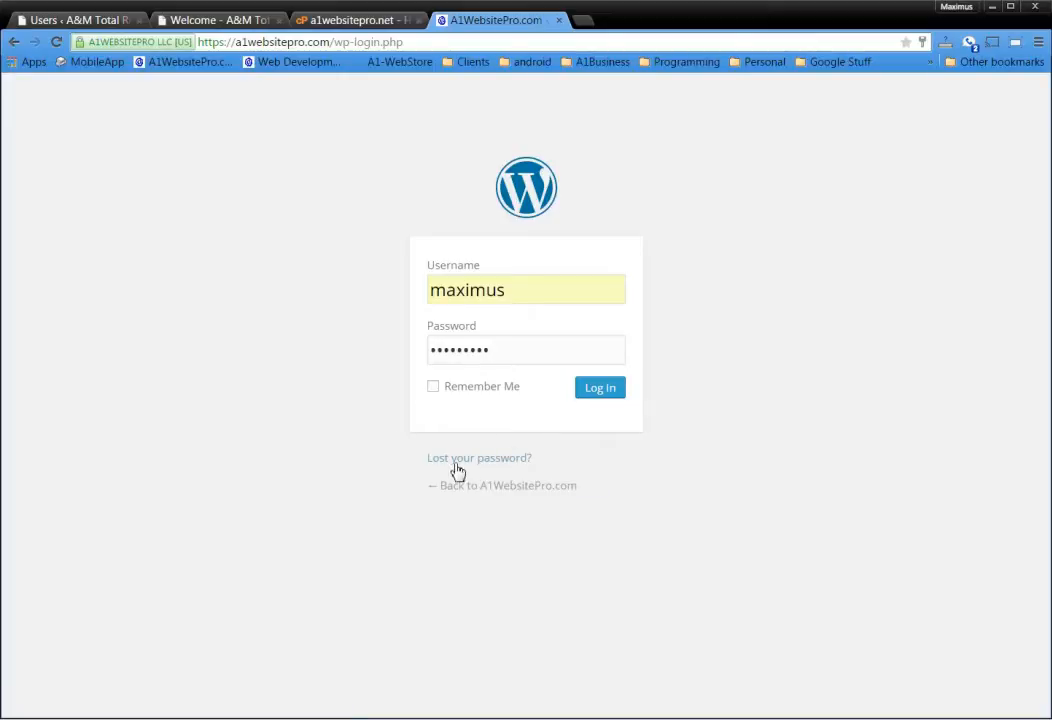
pyautogui.moveTo(276, 434)
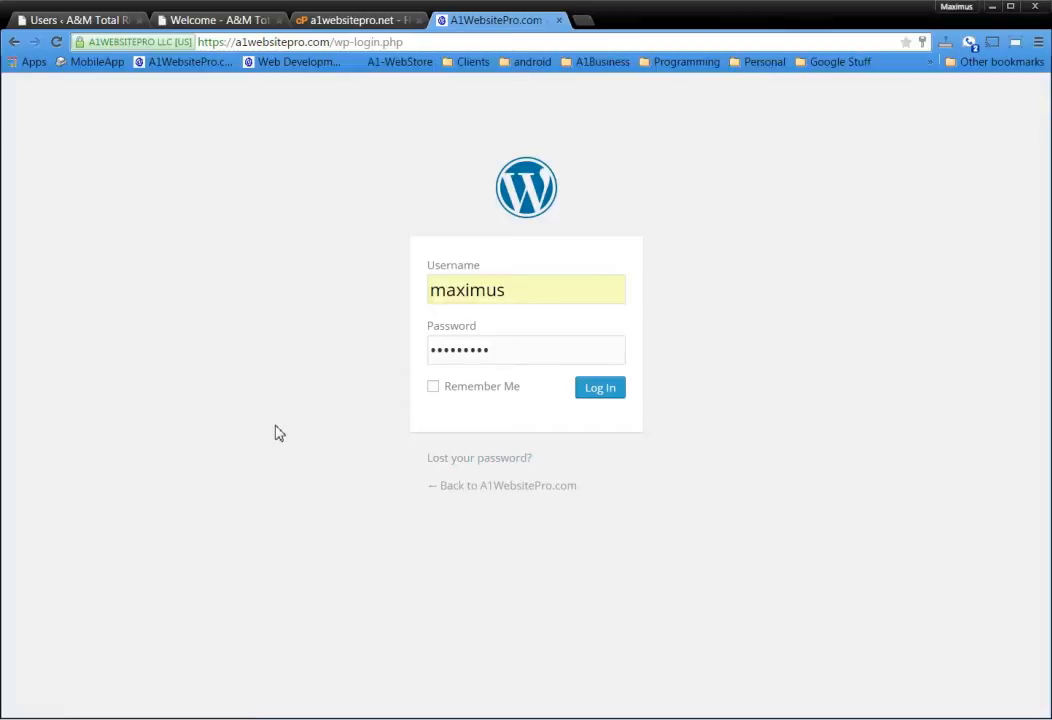
pyautogui.moveTo(241, 208)
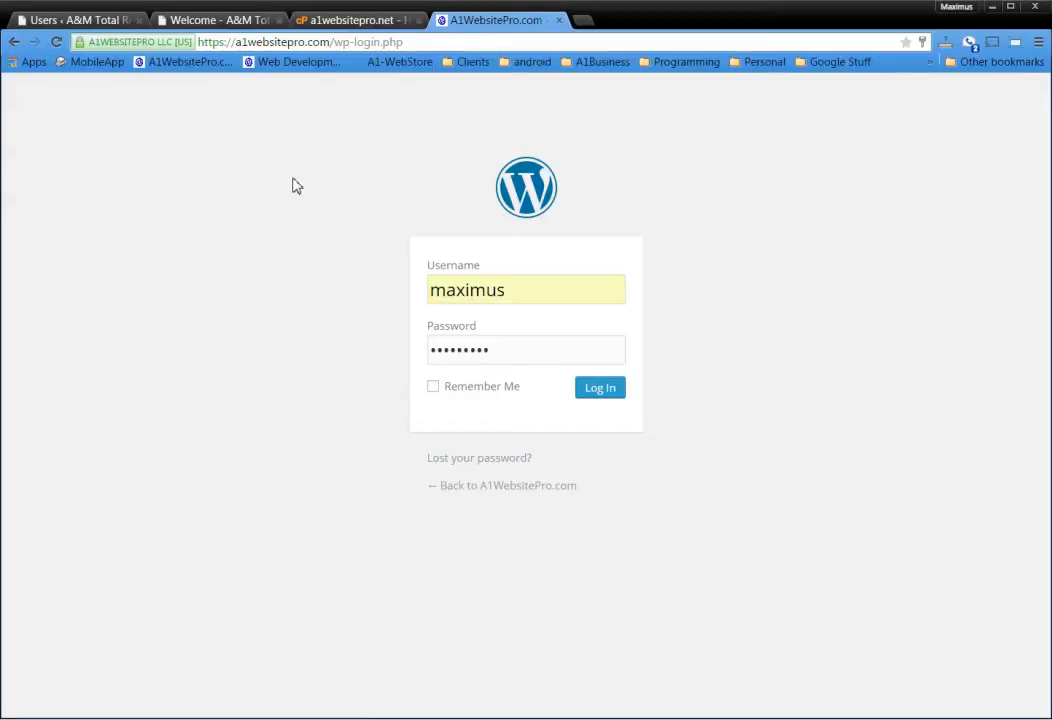
pyautogui.moveTo(310, 191)
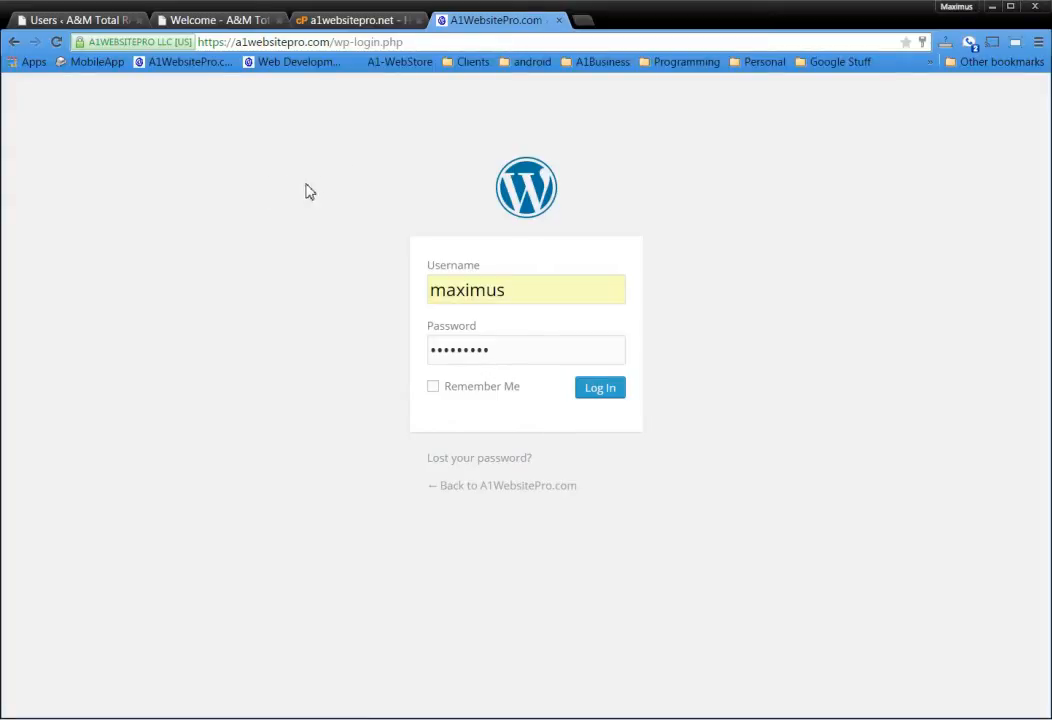
pyautogui.moveTo(305, 186)
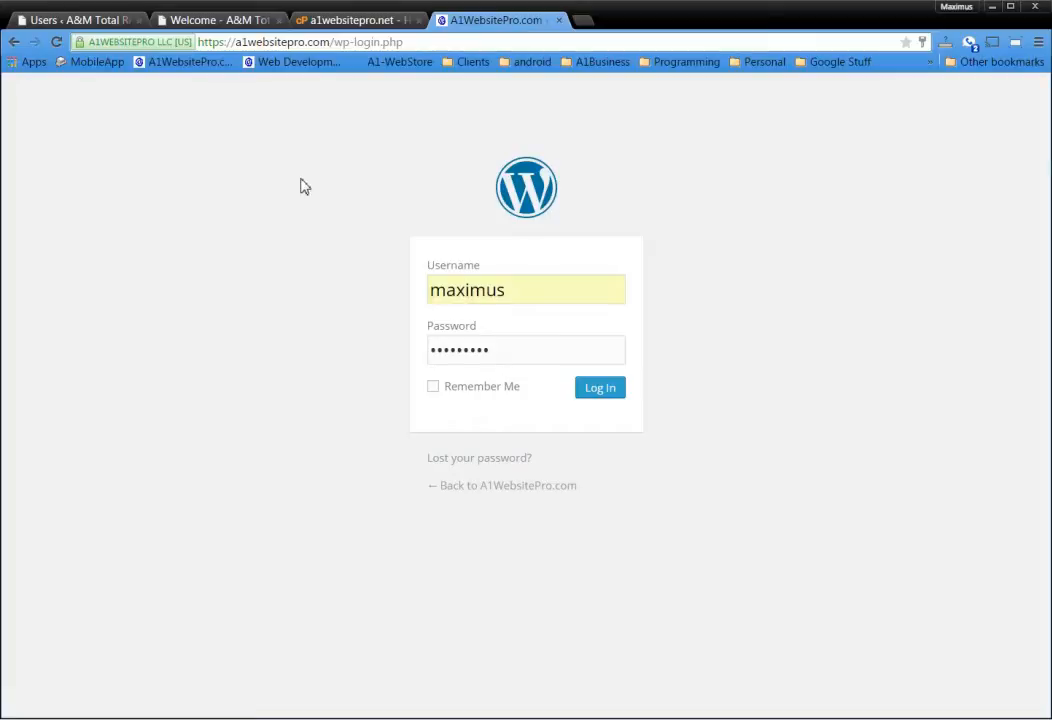
pyautogui.moveTo(327, 169)
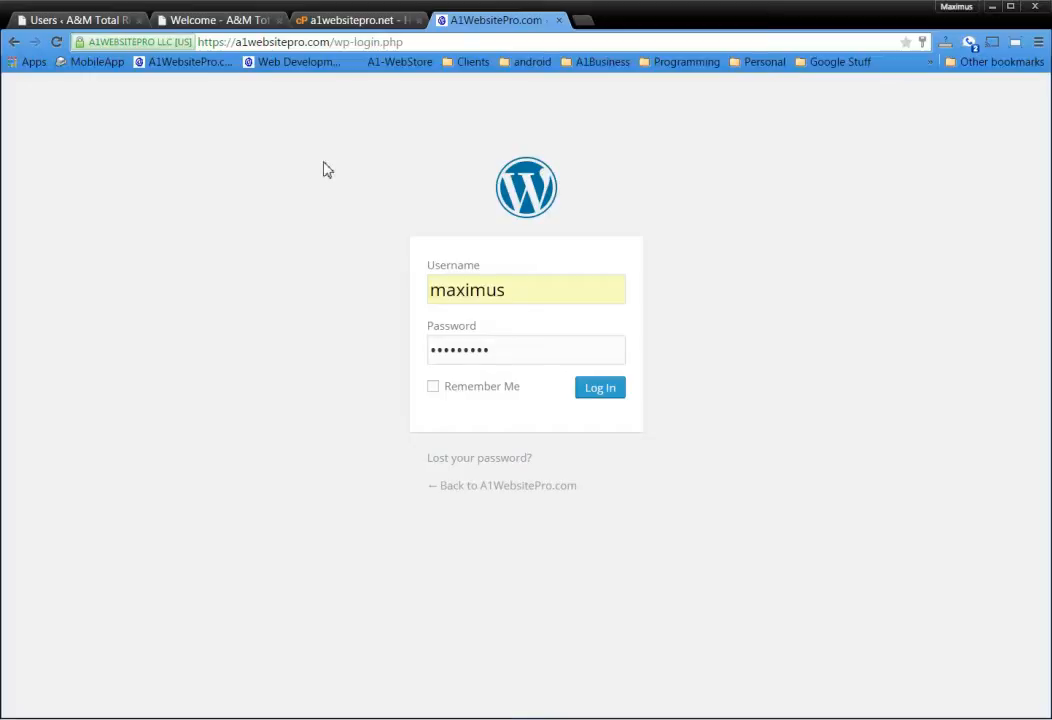
pyautogui.moveTo(357, 41)
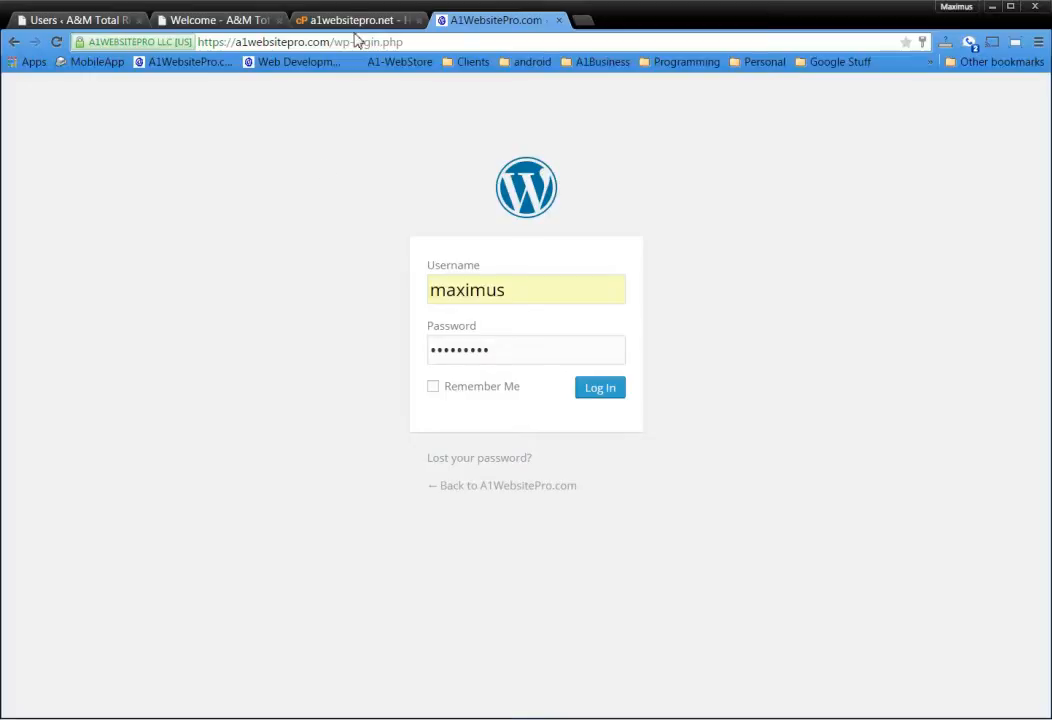
# - Glance at the cPanel control panel, then return to the WordPress All Users list
pyautogui.click(599, 387)
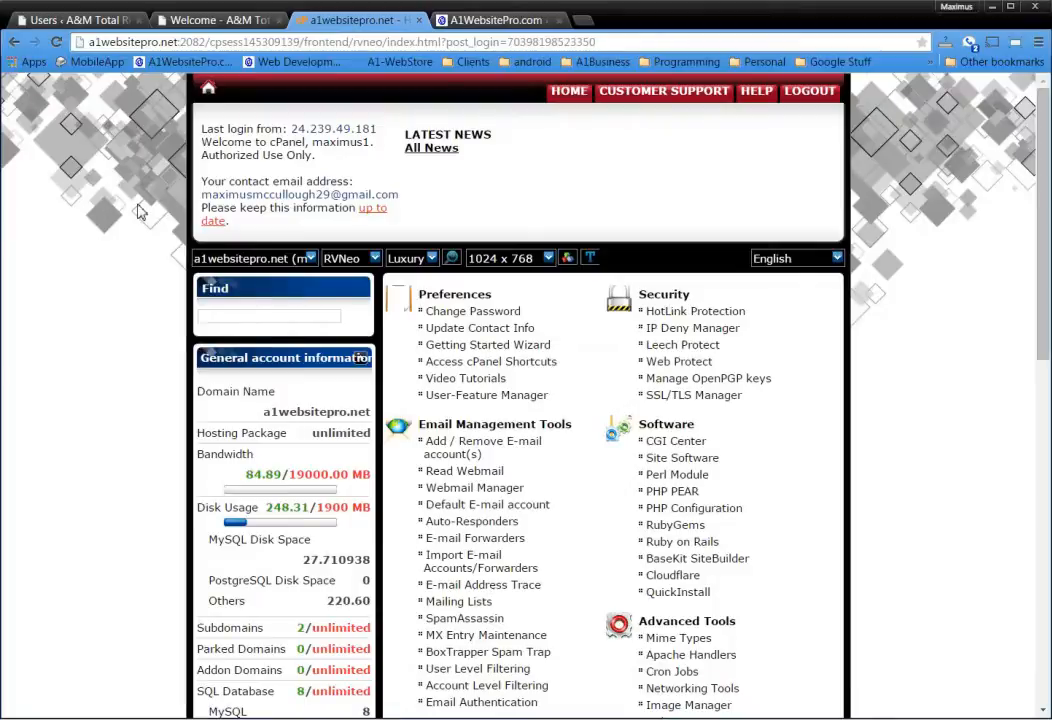
pyautogui.scroll(-3)
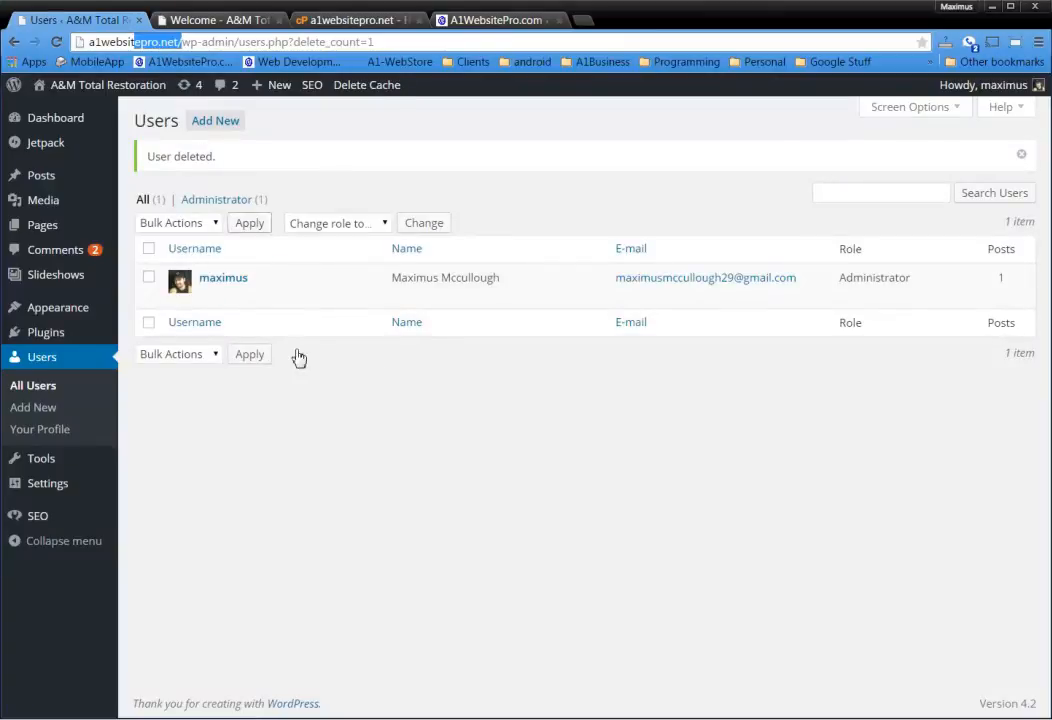
pyautogui.moveTo(770, 320)
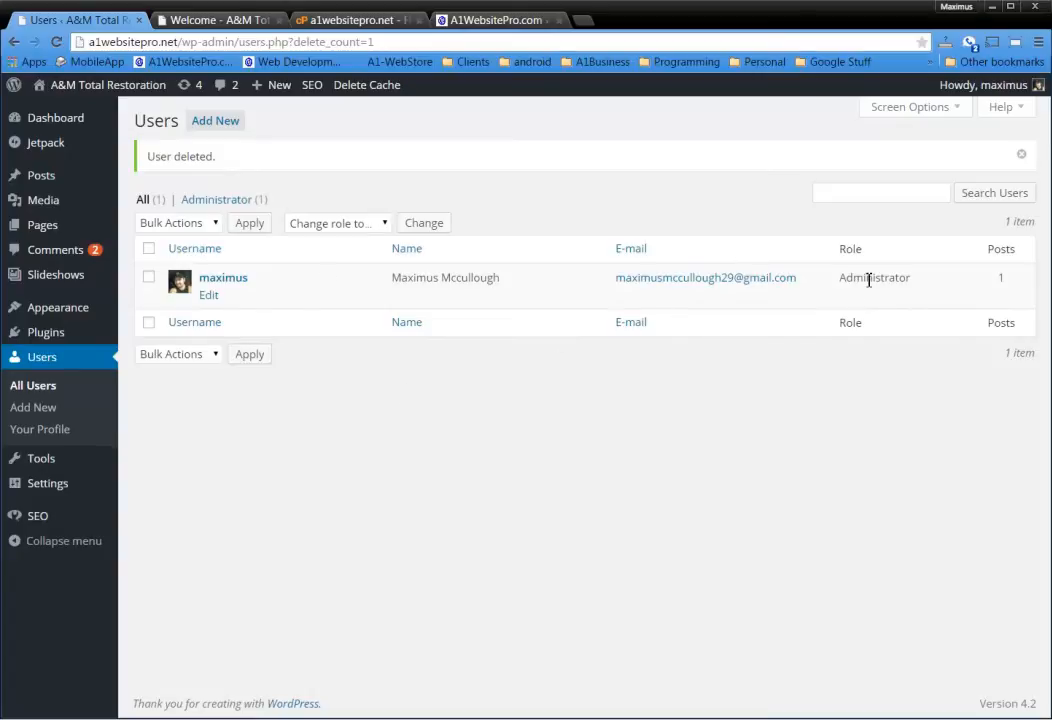
pyautogui.moveTo(810, 432)
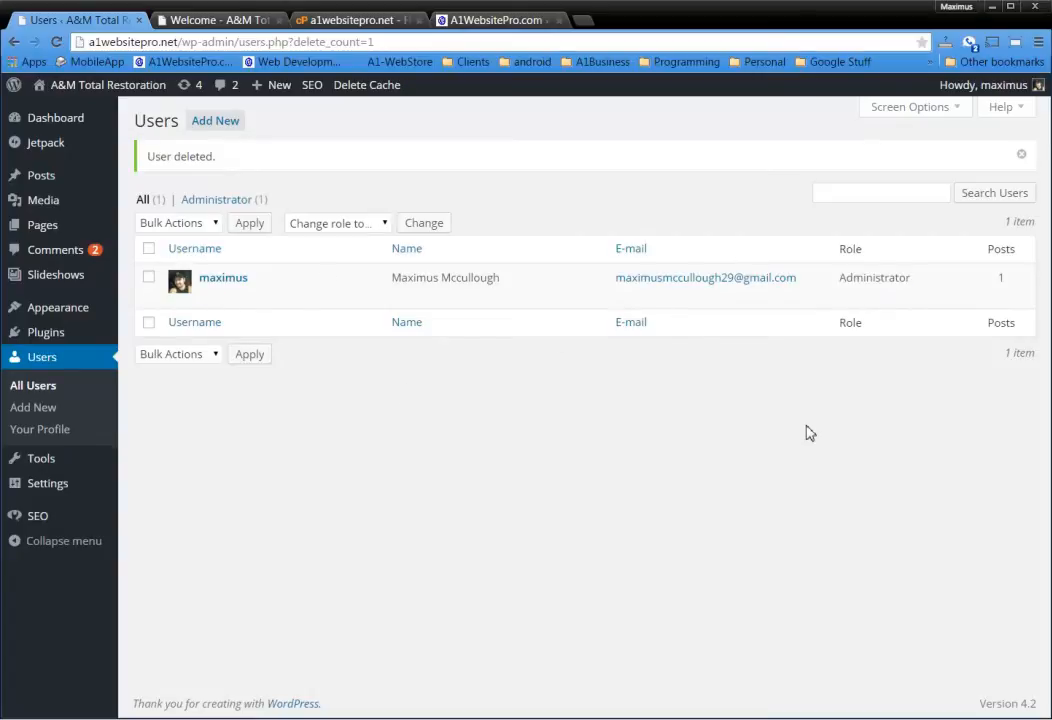
pyautogui.moveTo(611, 428)
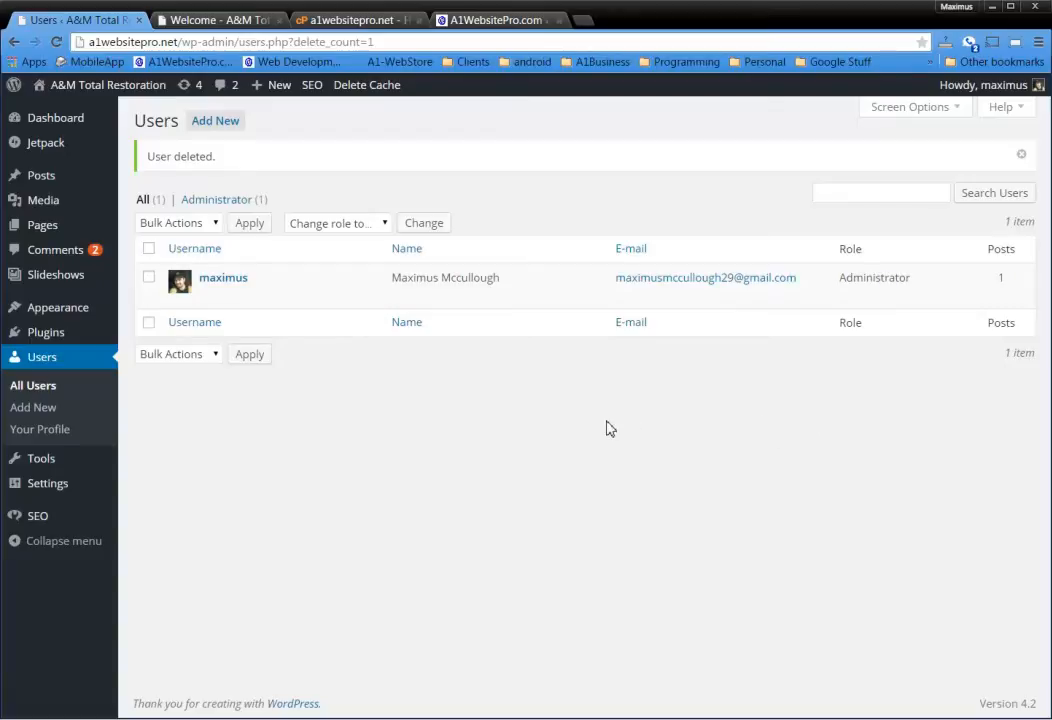
pyautogui.moveTo(651, 417)
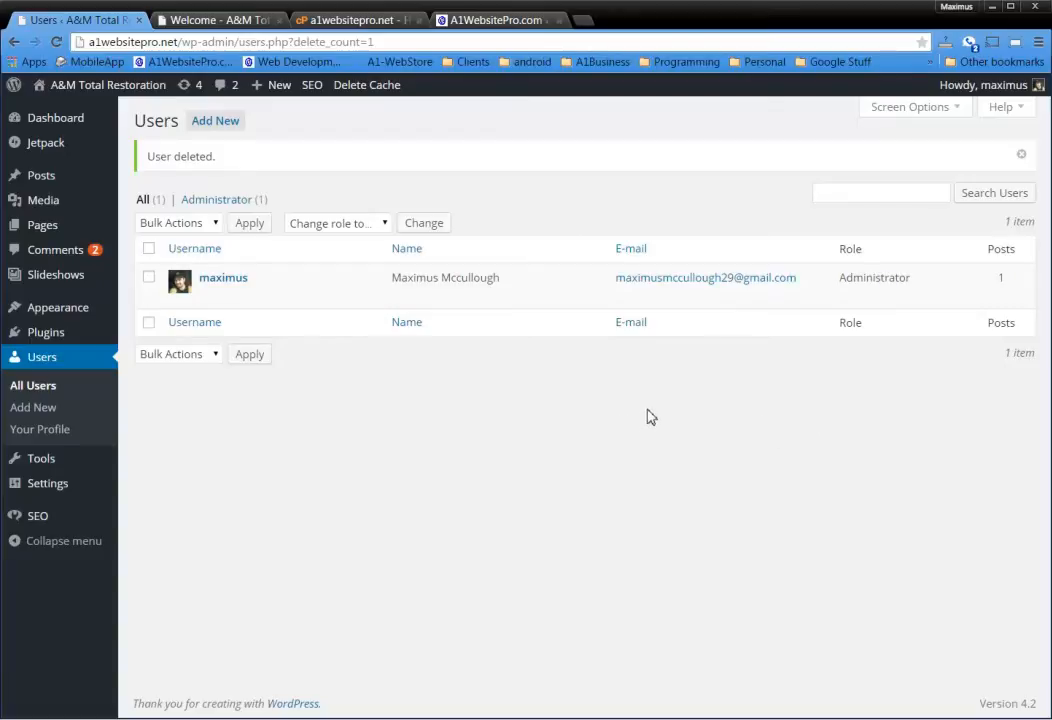
pyautogui.moveTo(470, 303)
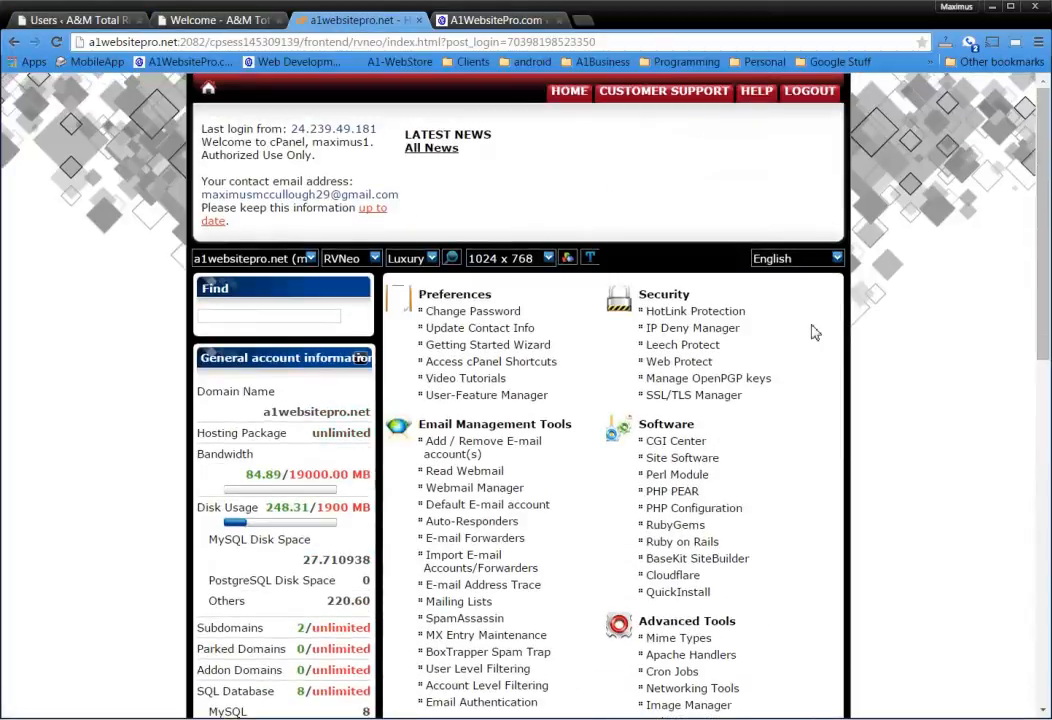
pyautogui.click(75, 19)
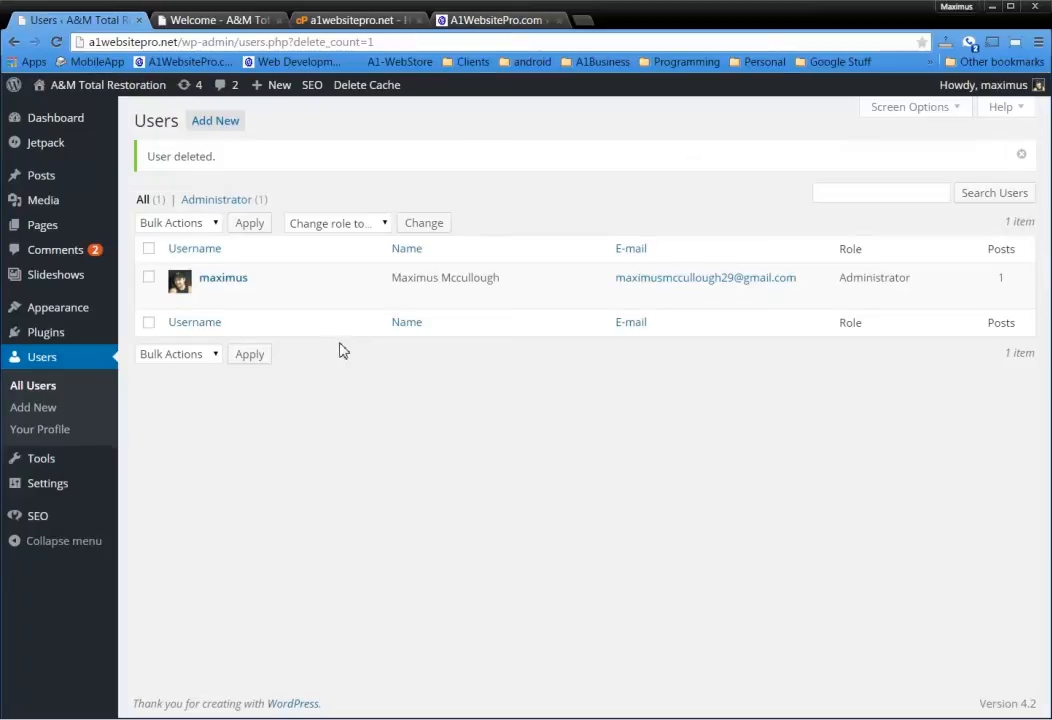
pyautogui.moveTo(375, 364)
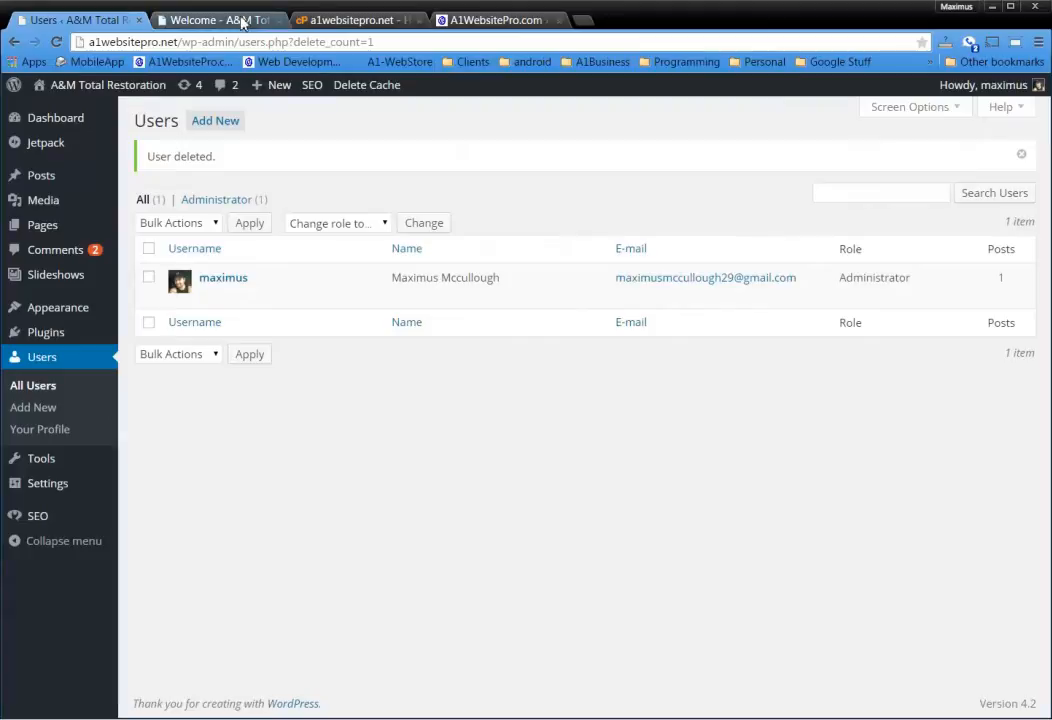
# - Launch cPanel's File Manager on Web Root (public_html) with hidden files shown
pyautogui.click(350, 19)
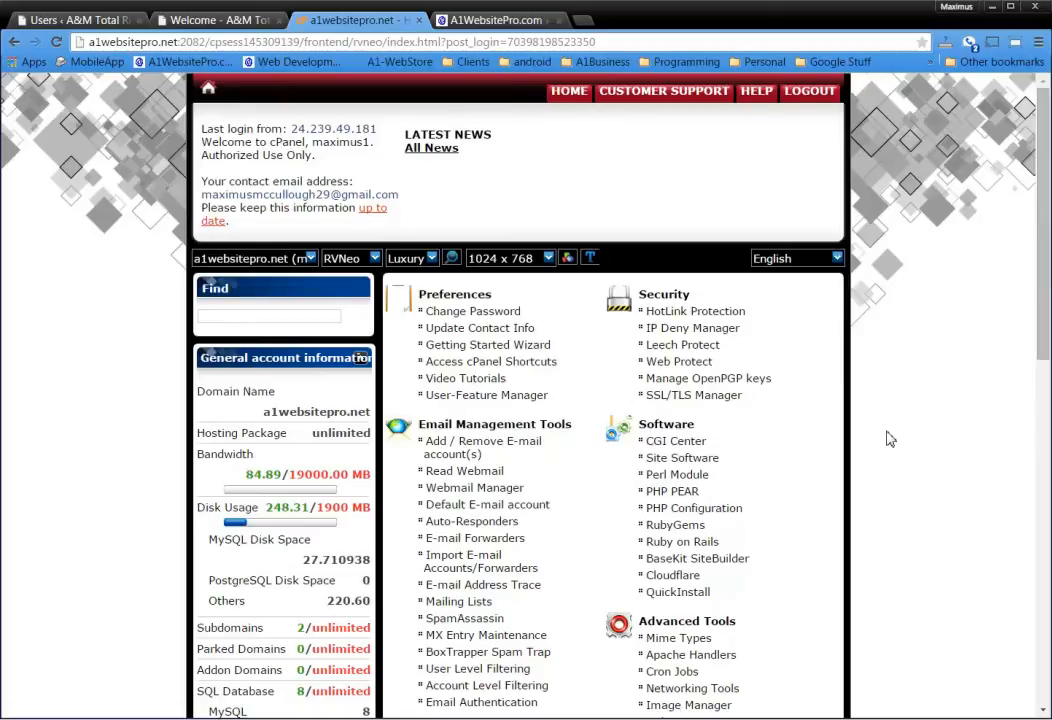
pyautogui.moveTo(122, 270)
pyautogui.write('file')
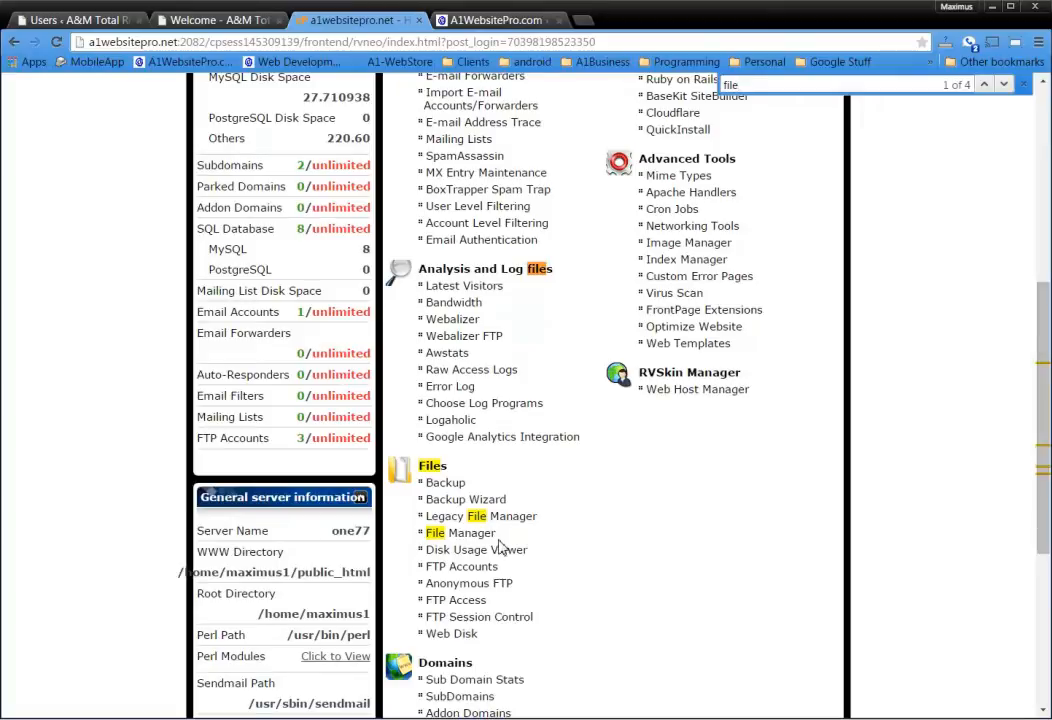
pyautogui.click(460, 532)
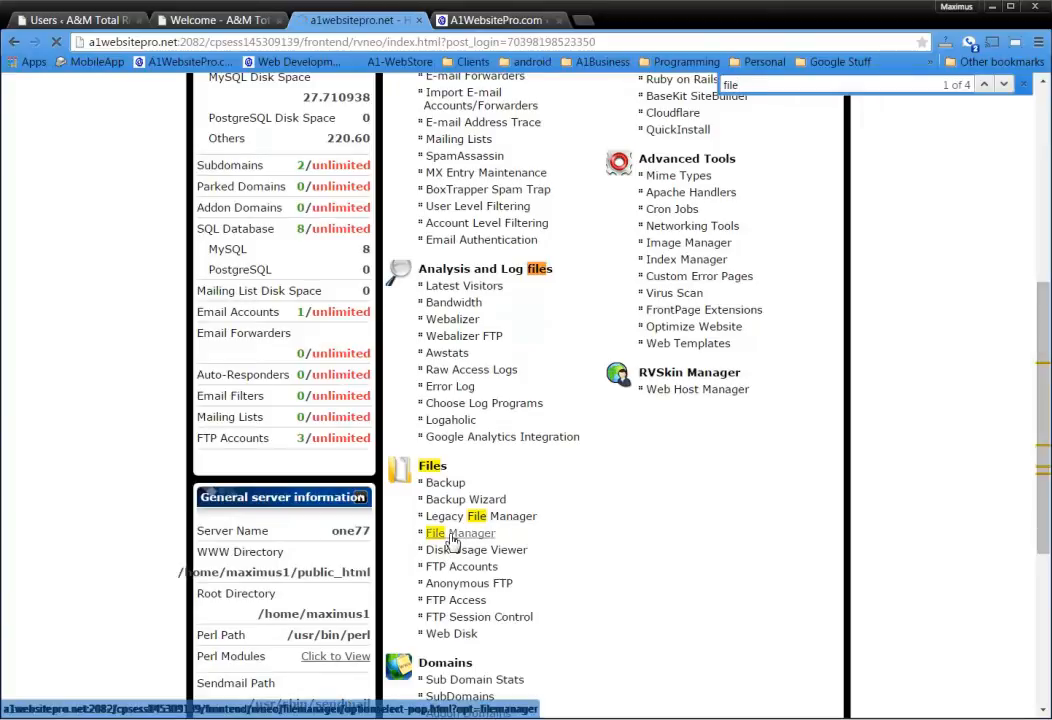
pyautogui.click(459, 532)
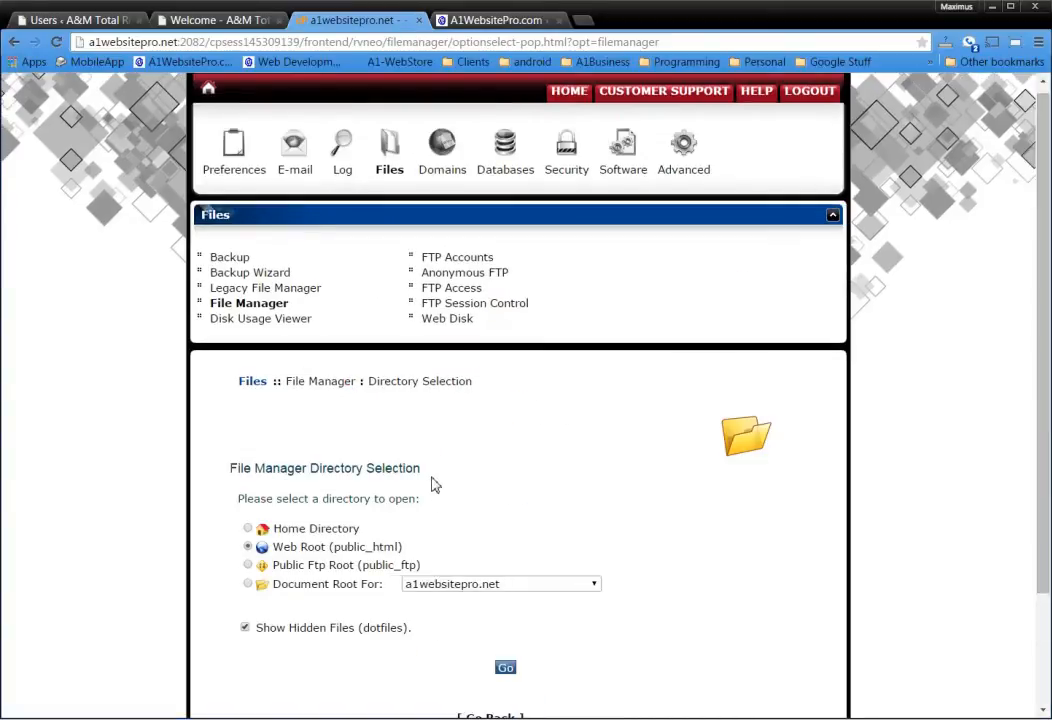
pyautogui.scroll(-3)
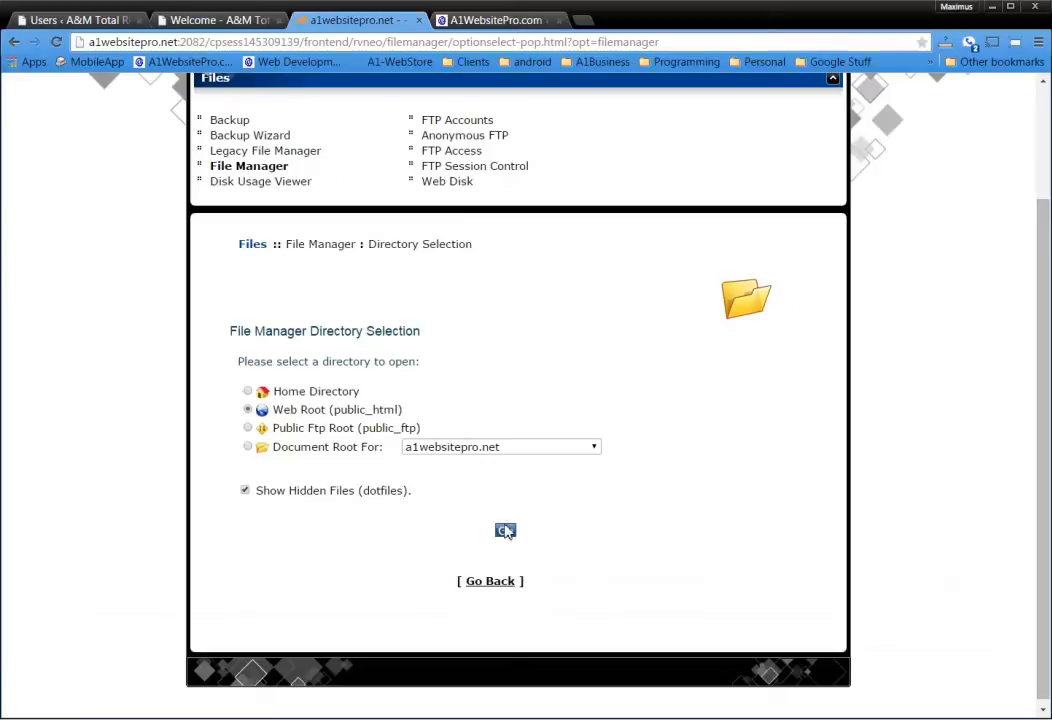
pyautogui.click(505, 531)
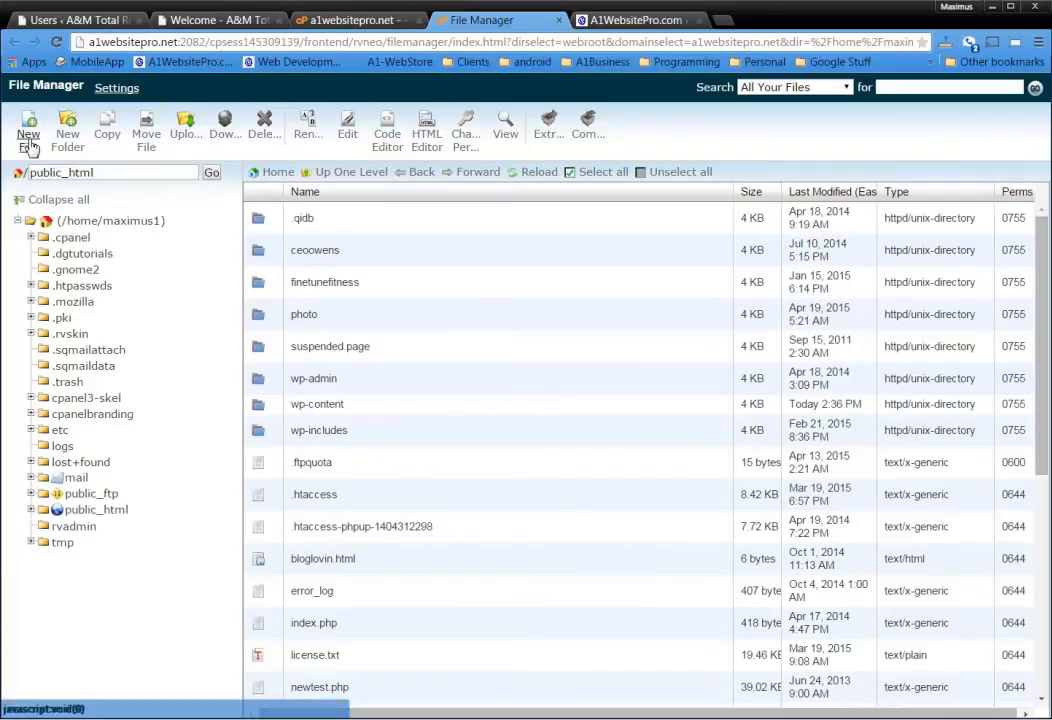
# - Create a new empty file named createuser.php in public_html
pyautogui.click(28, 130)
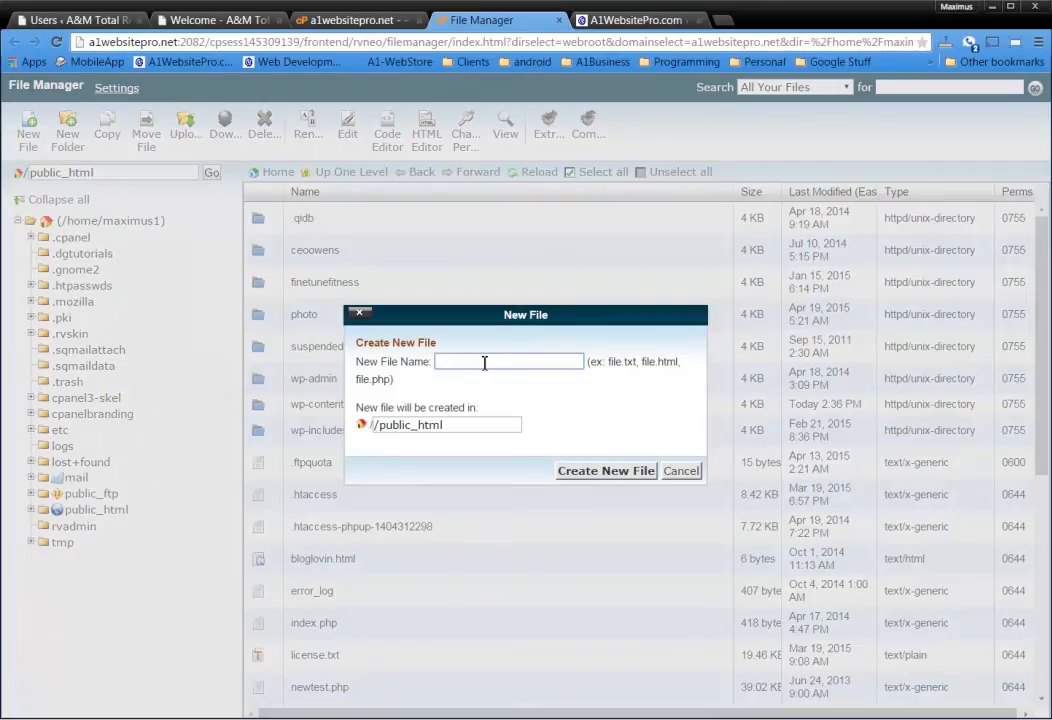
pyautogui.click(508, 361)
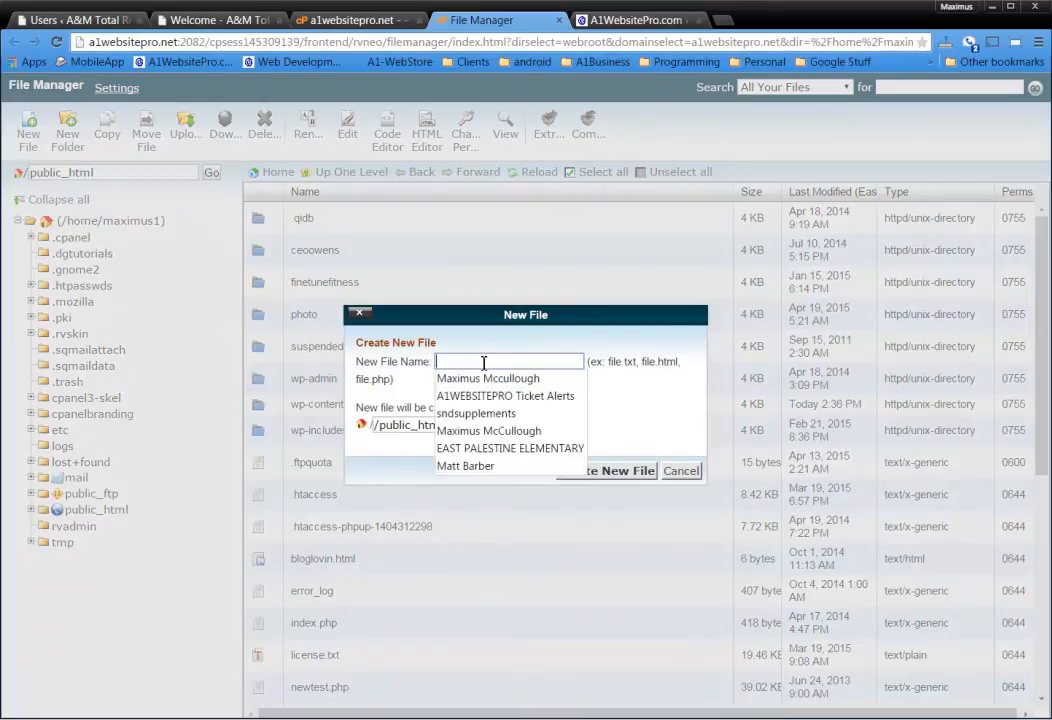
pyautogui.write('createuser')
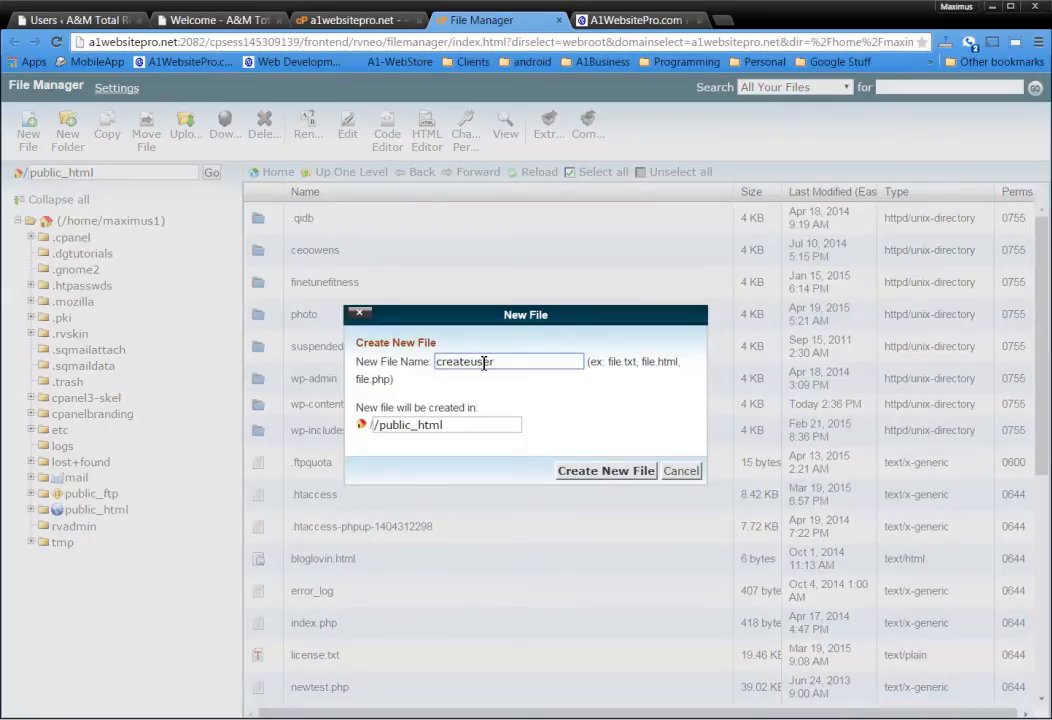
pyautogui.write('.php')
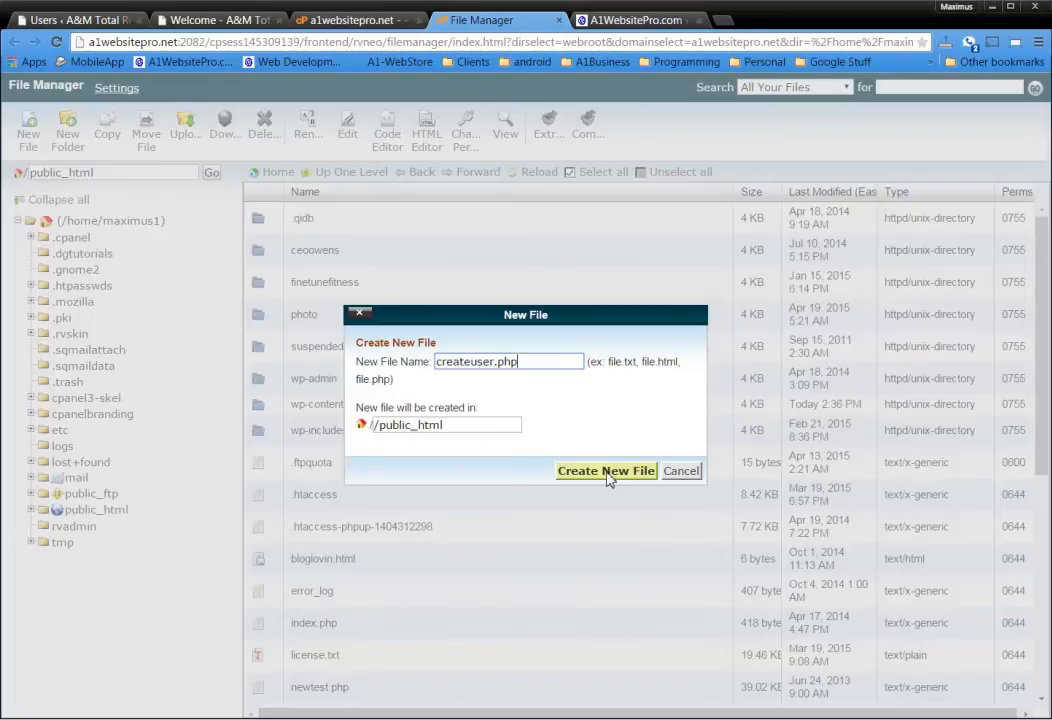
pyautogui.click(605, 470)
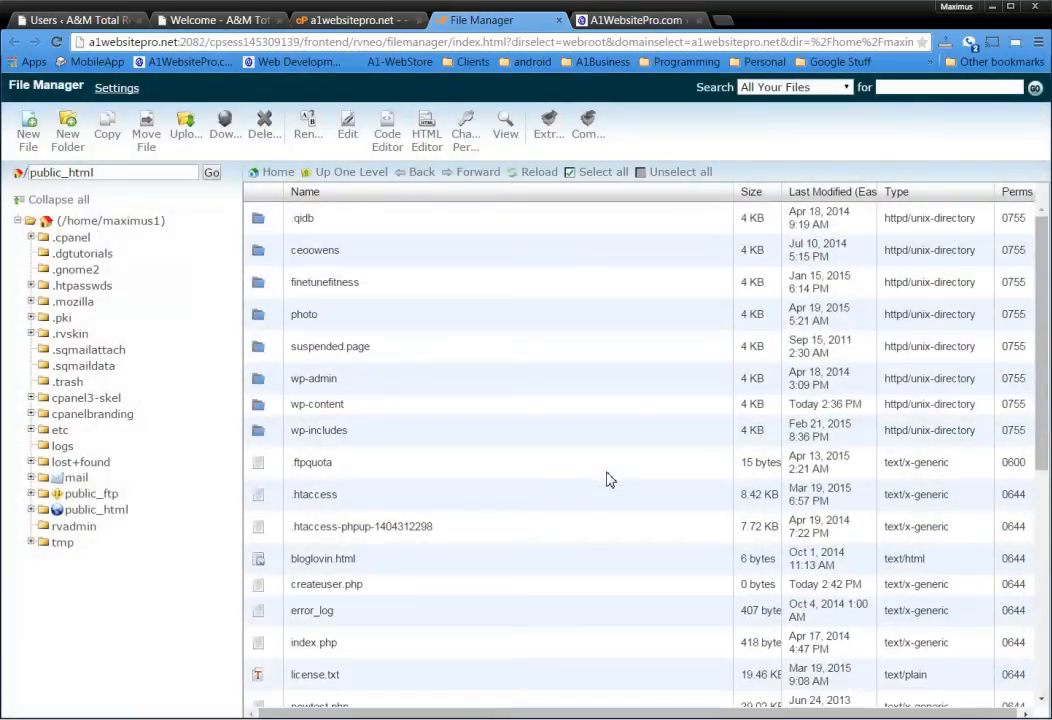
pyautogui.scroll(-3)
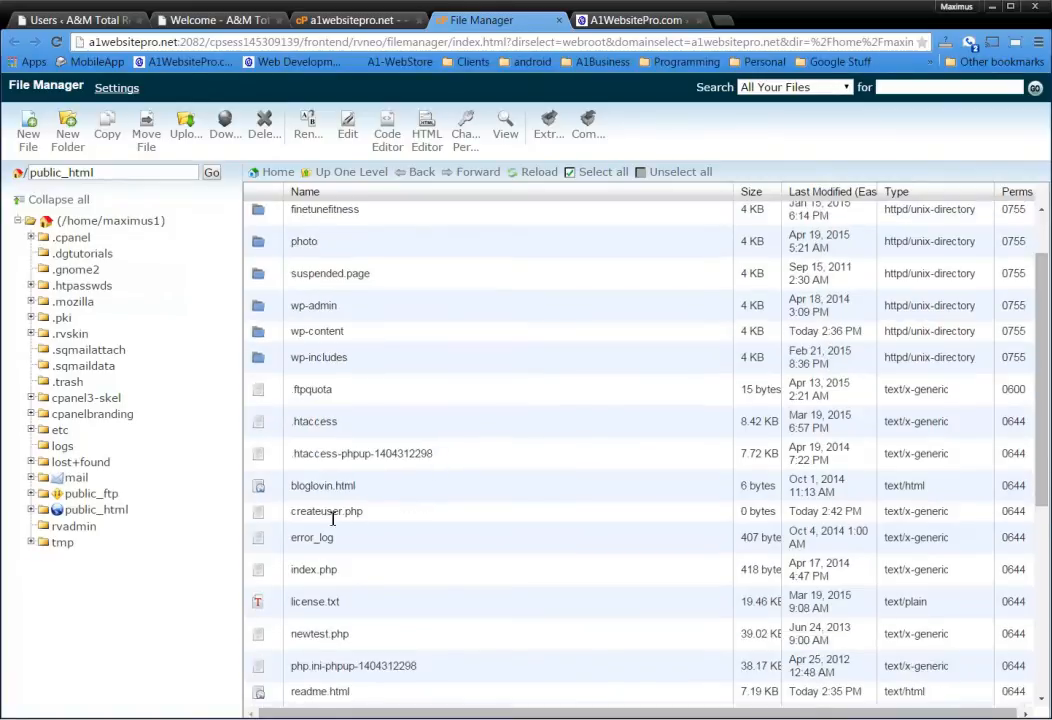
# - Load createuser.php in the Code Editor, confirming utf-8 encoding
pyautogui.click(326, 511)
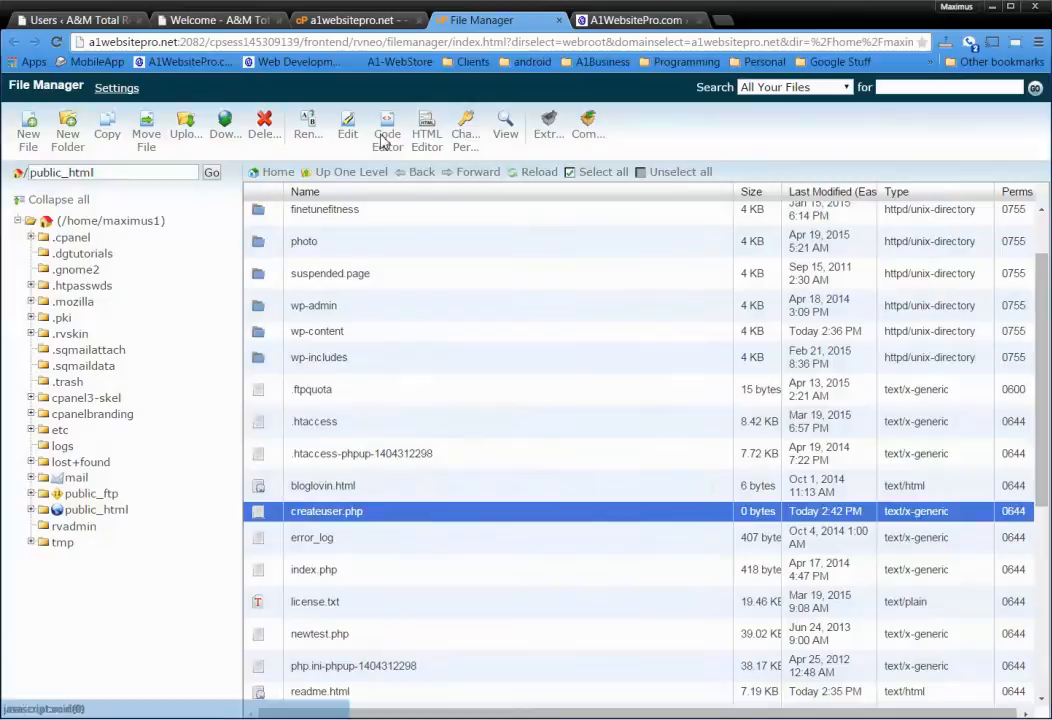
pyautogui.click(387, 128)
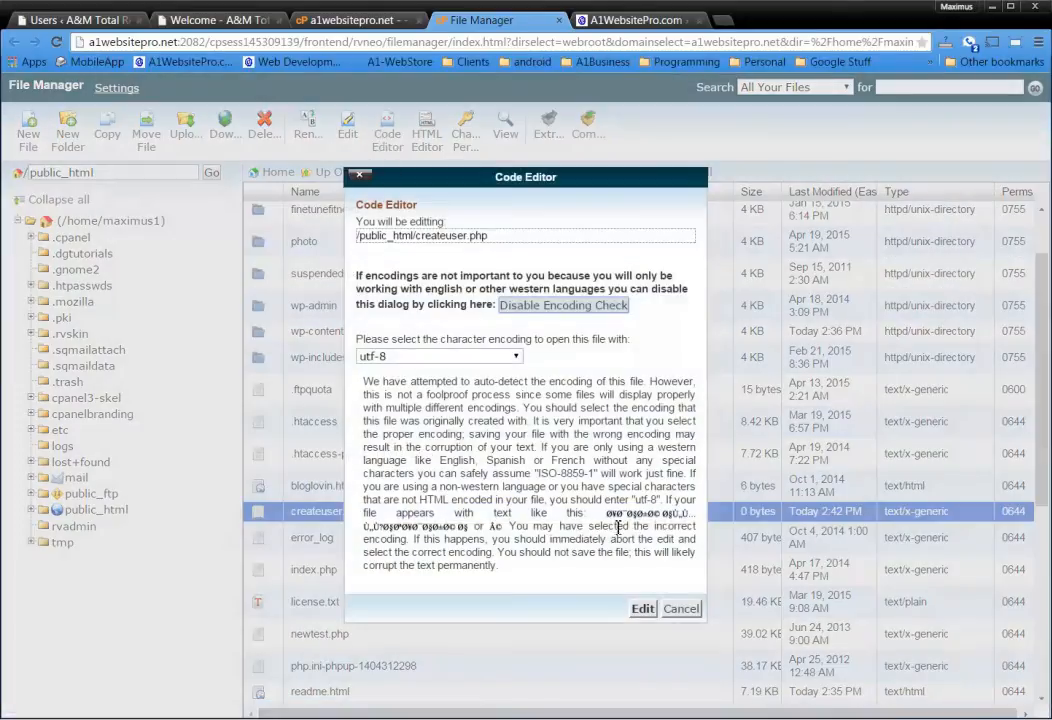
pyautogui.click(642, 608)
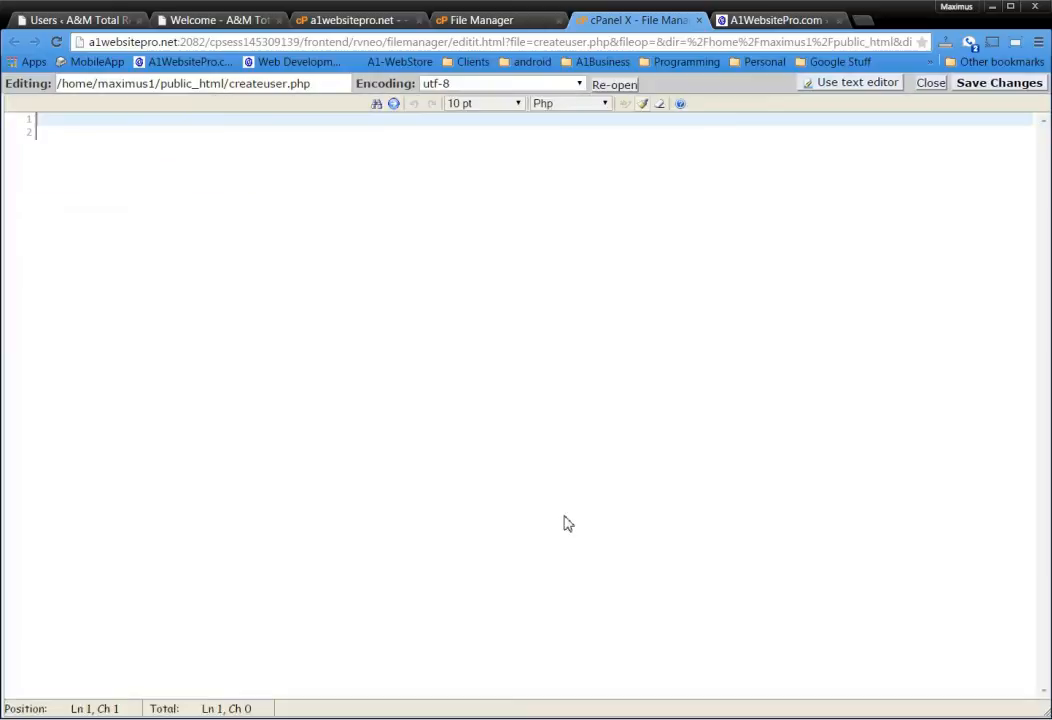
pyautogui.moveTo(192, 148)
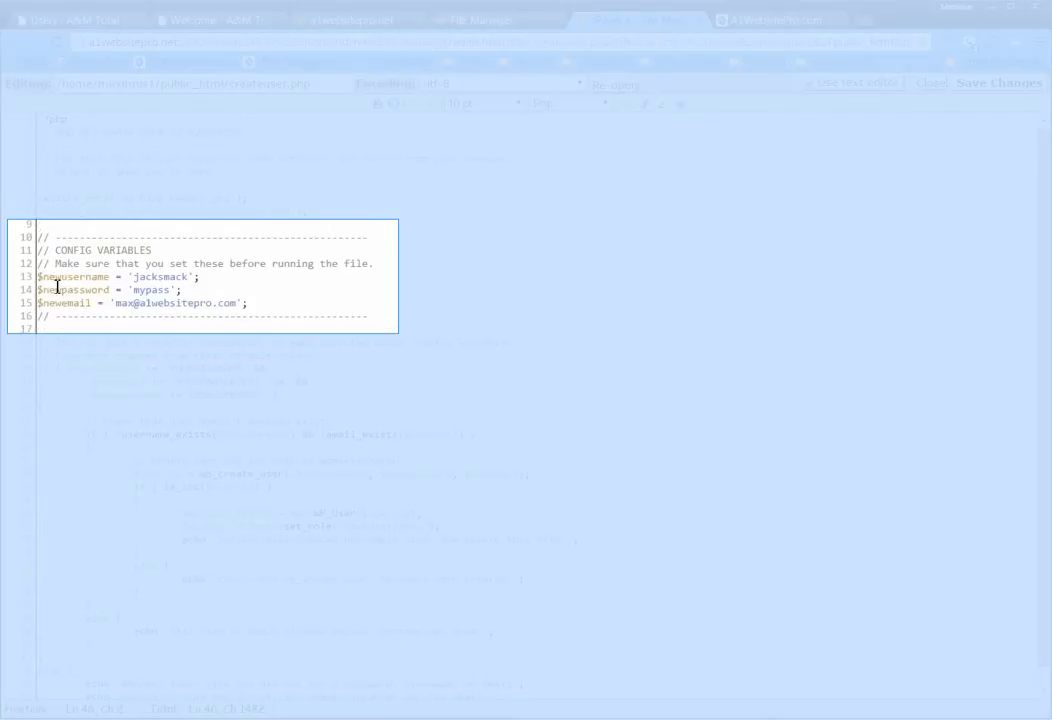
pyautogui.doubleClick(157, 277)
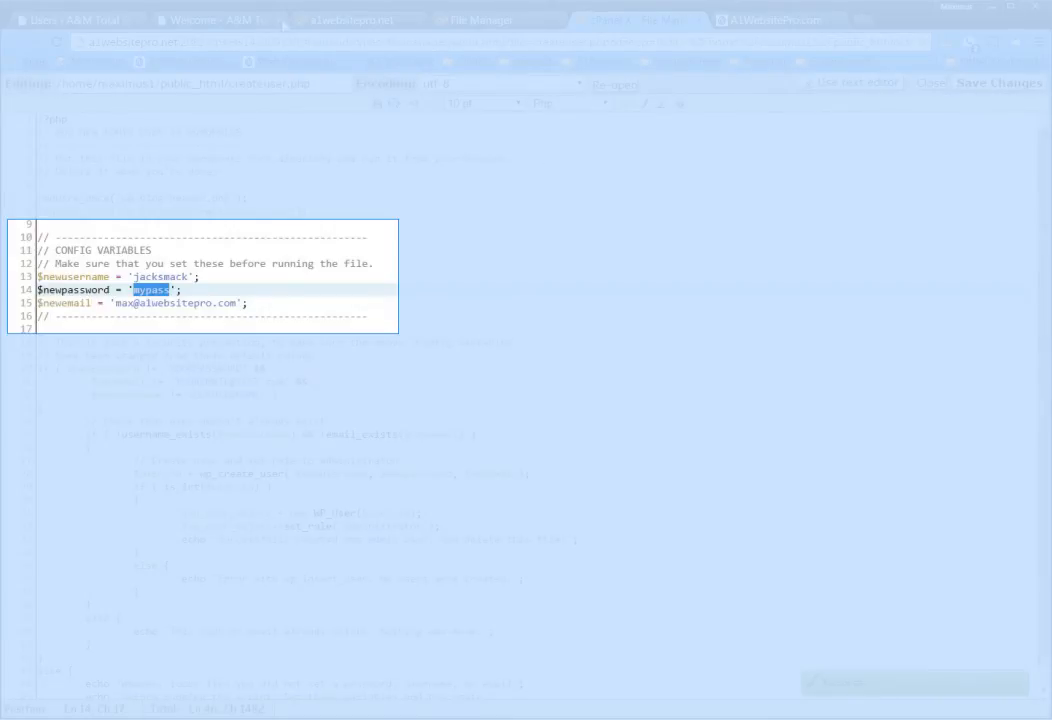
pyautogui.click(210, 19)
pyautogui.write('a1websitepro.net/cre')
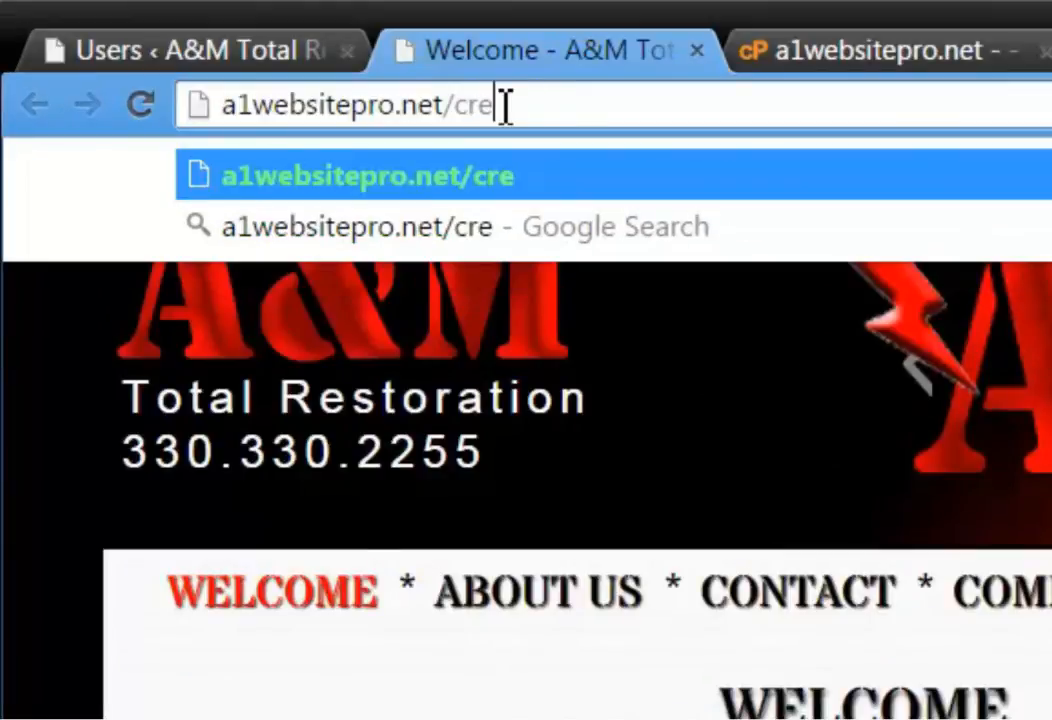
# - Visit a1websitepro.net/createuser.php and highlight the success message for the new admin
pyautogui.write('ateuser')
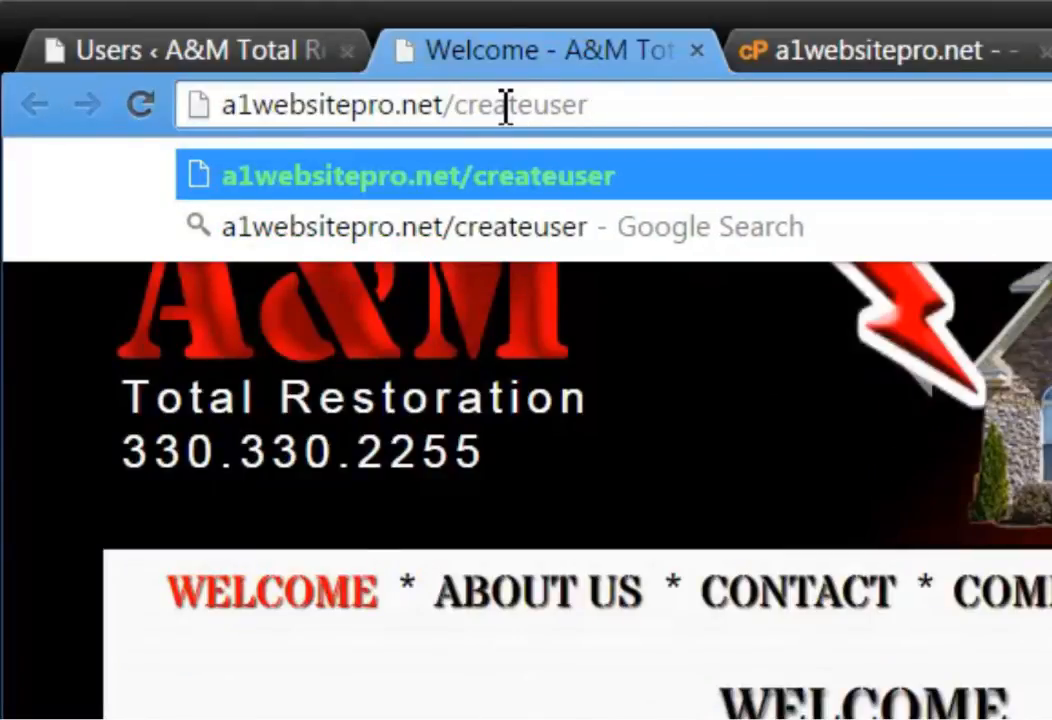
pyautogui.write('.php')
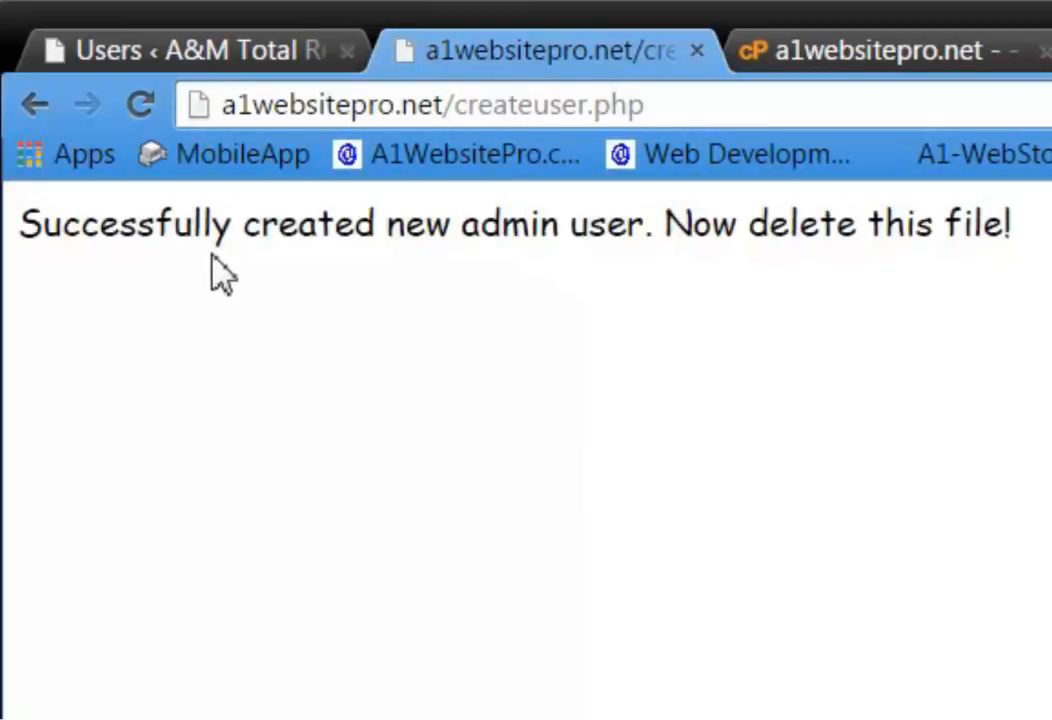
pyautogui.moveTo(138, 223); pyautogui.dragTo(1010, 223)
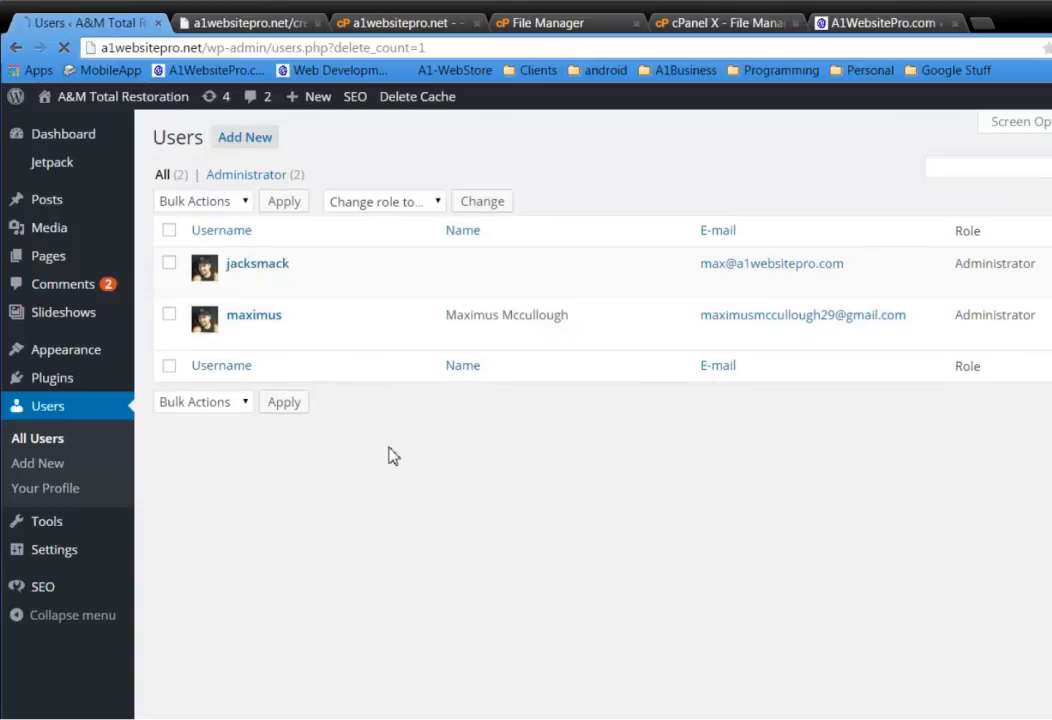
pyautogui.moveTo(268, 276)
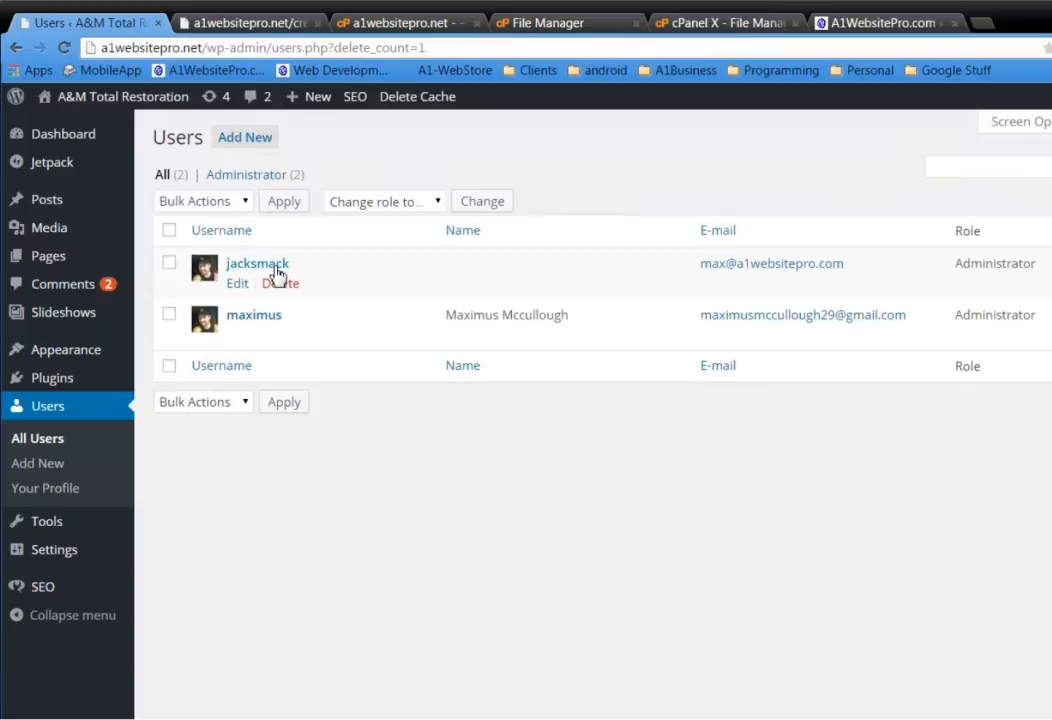
pyautogui.moveTo(550, 564)
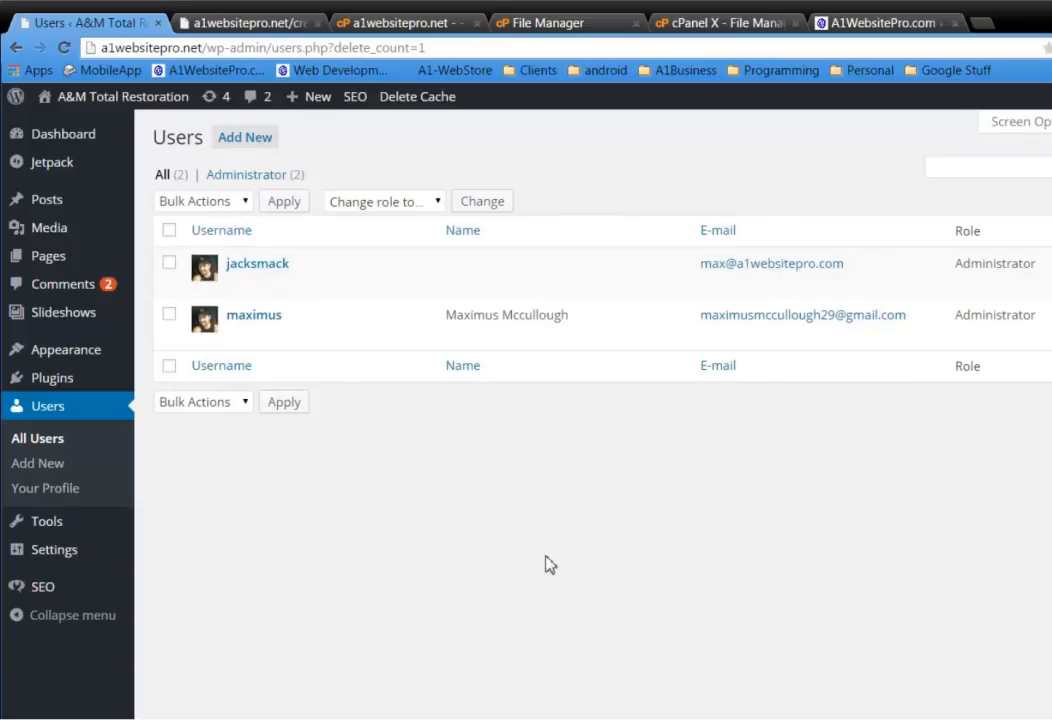
# - Remove createuser.php from public_html via Delete File(s), then return to WordPress Users
pyautogui.click(400, 22)
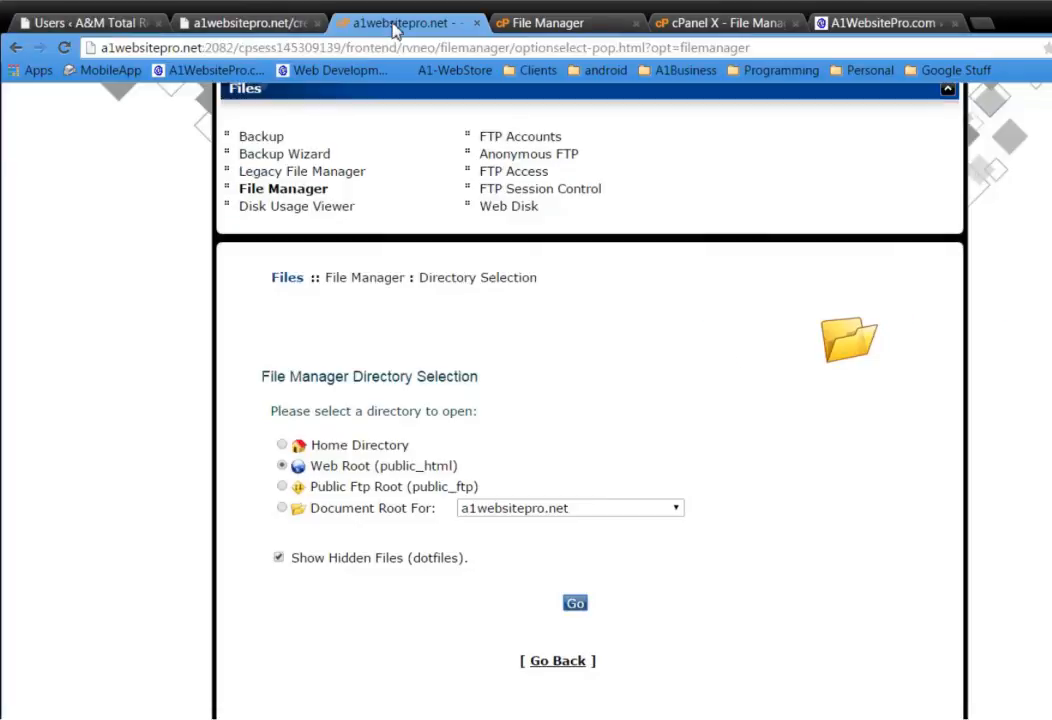
pyautogui.click(575, 602)
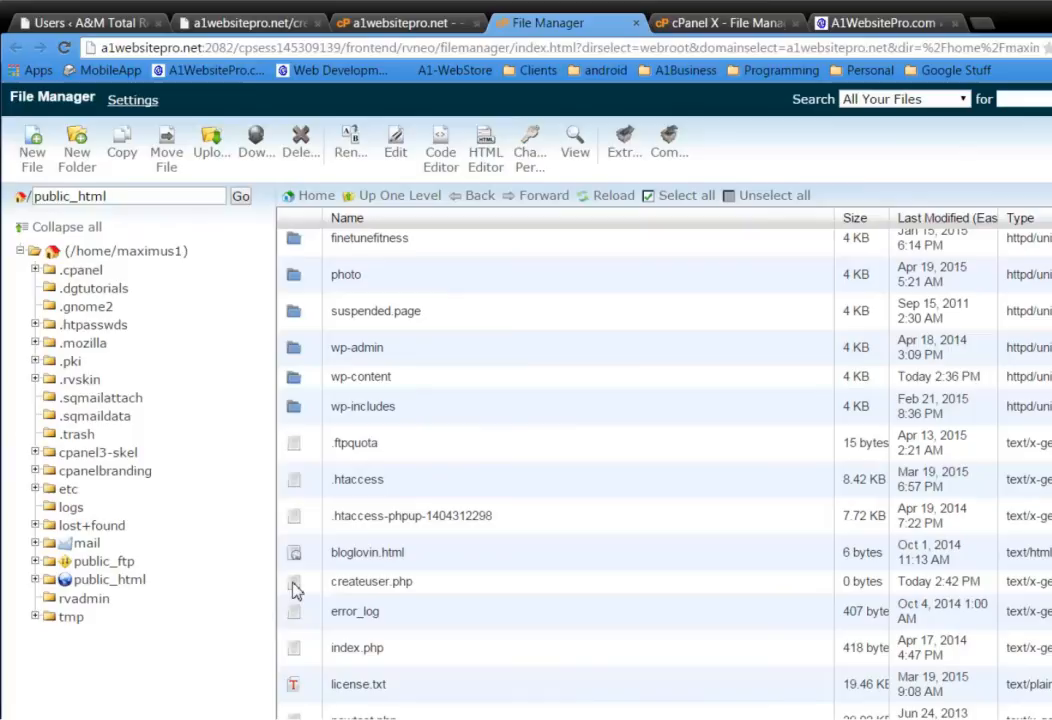
pyautogui.click(371, 581)
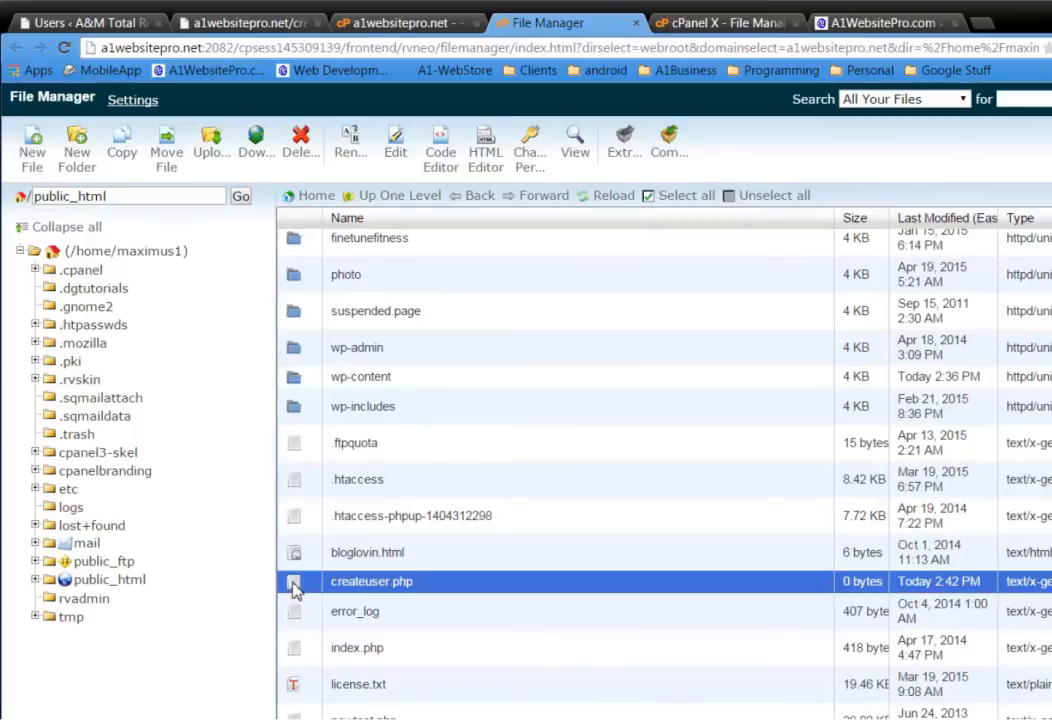
pyautogui.moveTo(301, 140)
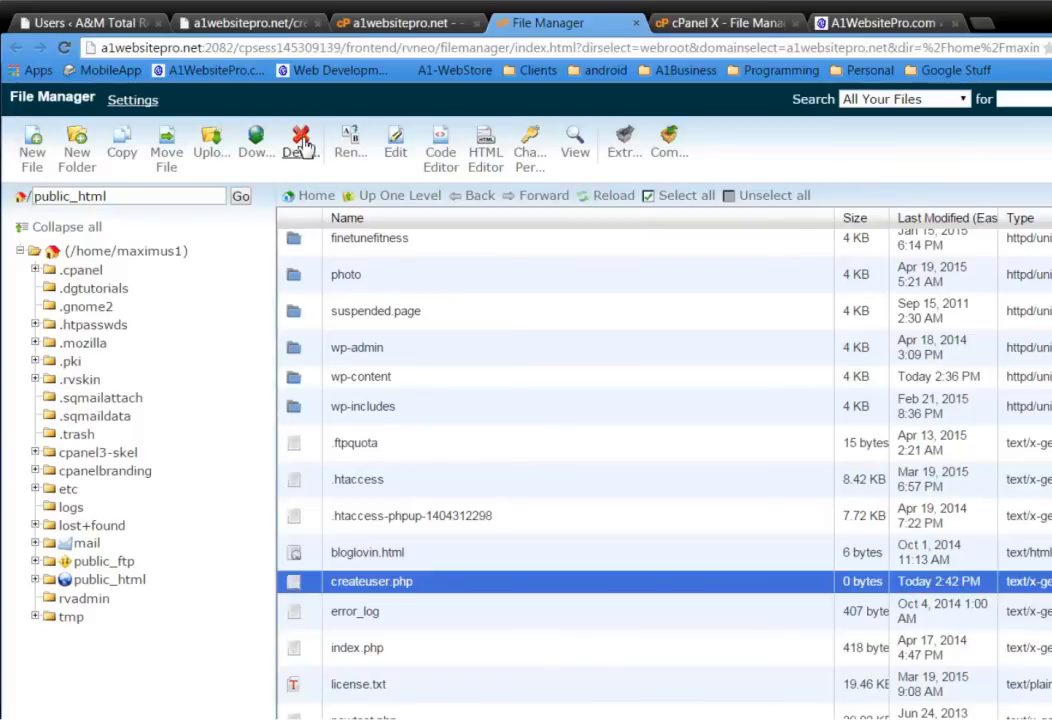
pyautogui.click(301, 140)
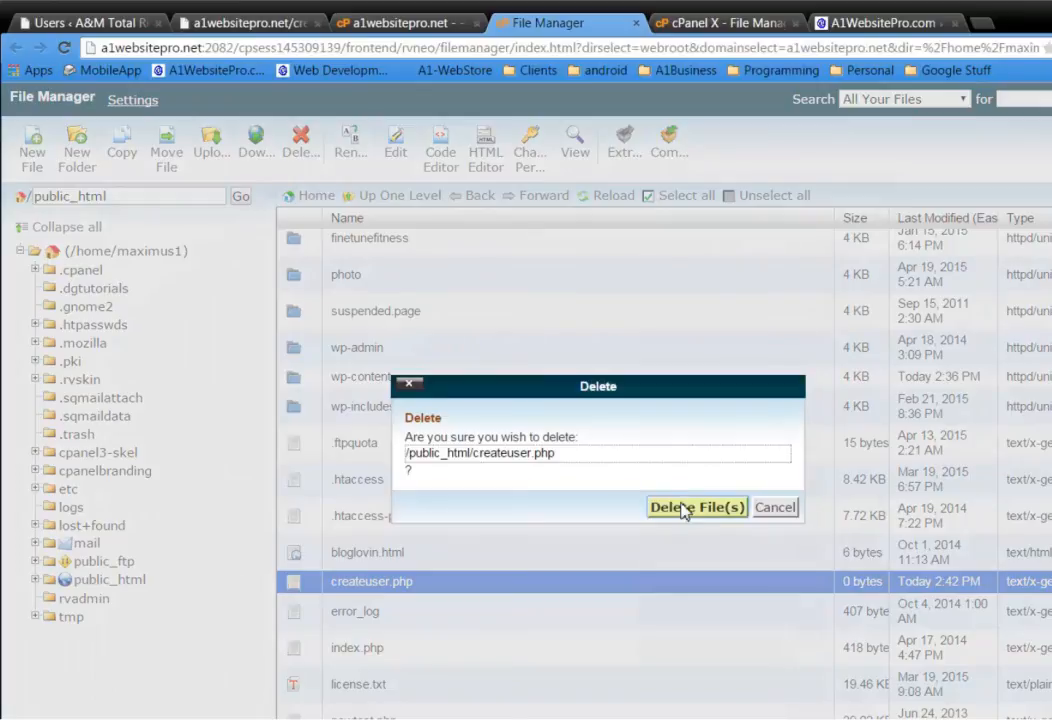
pyautogui.click(697, 507)
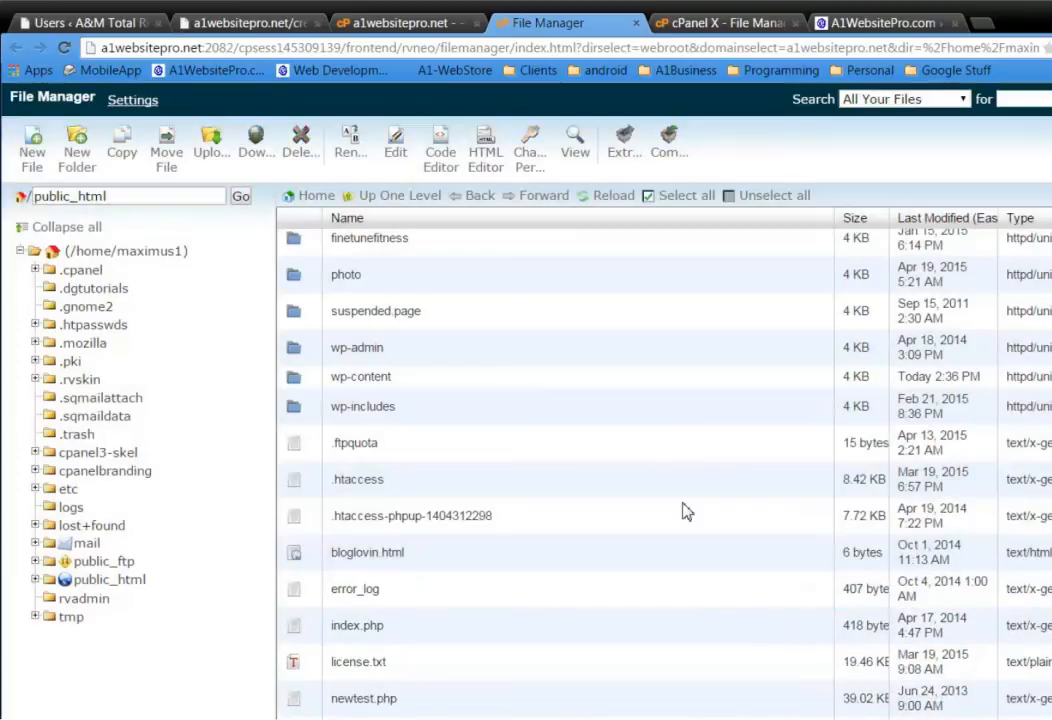
pyautogui.click(80, 22)
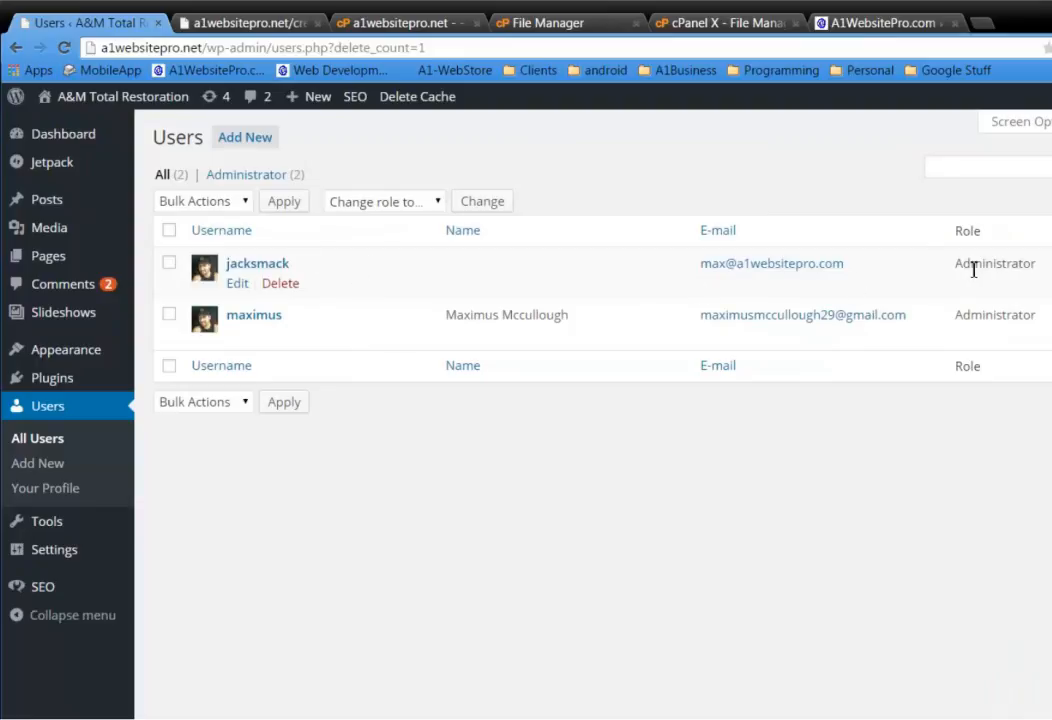
pyautogui.doubleClick(994, 262)
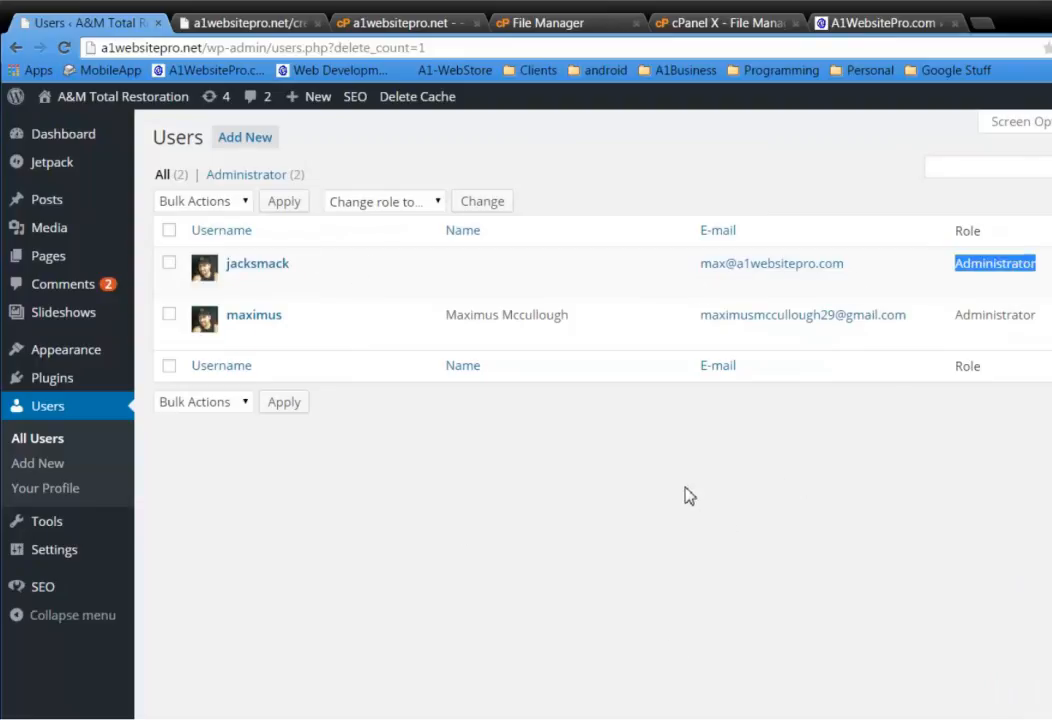
pyautogui.moveTo(614, 538)
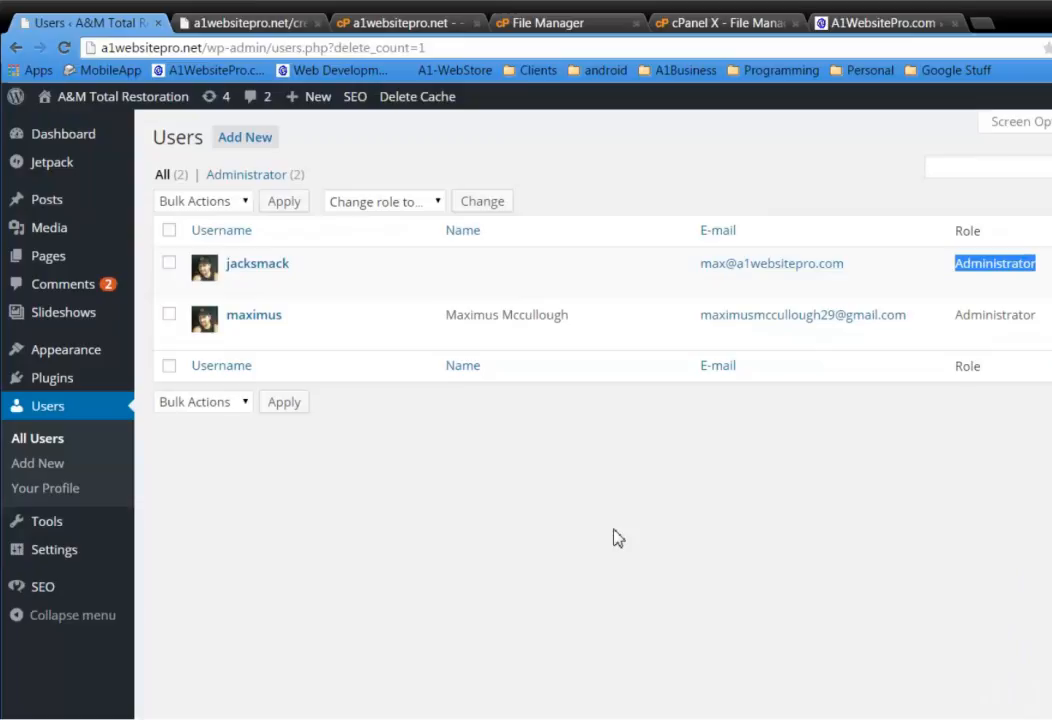